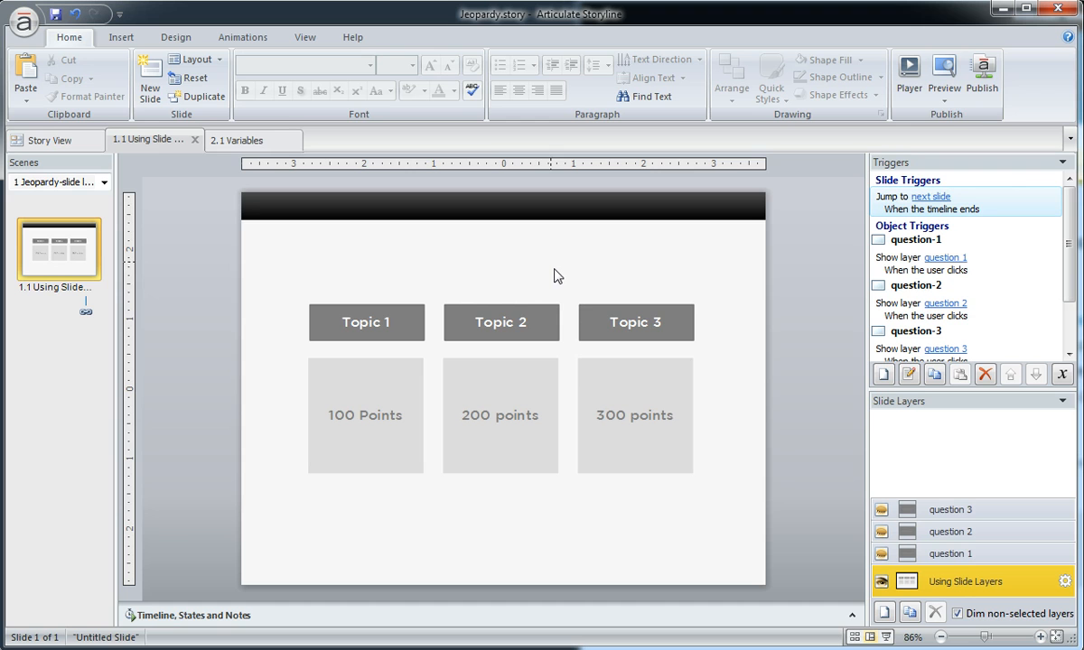
mouse_move(923, 124)
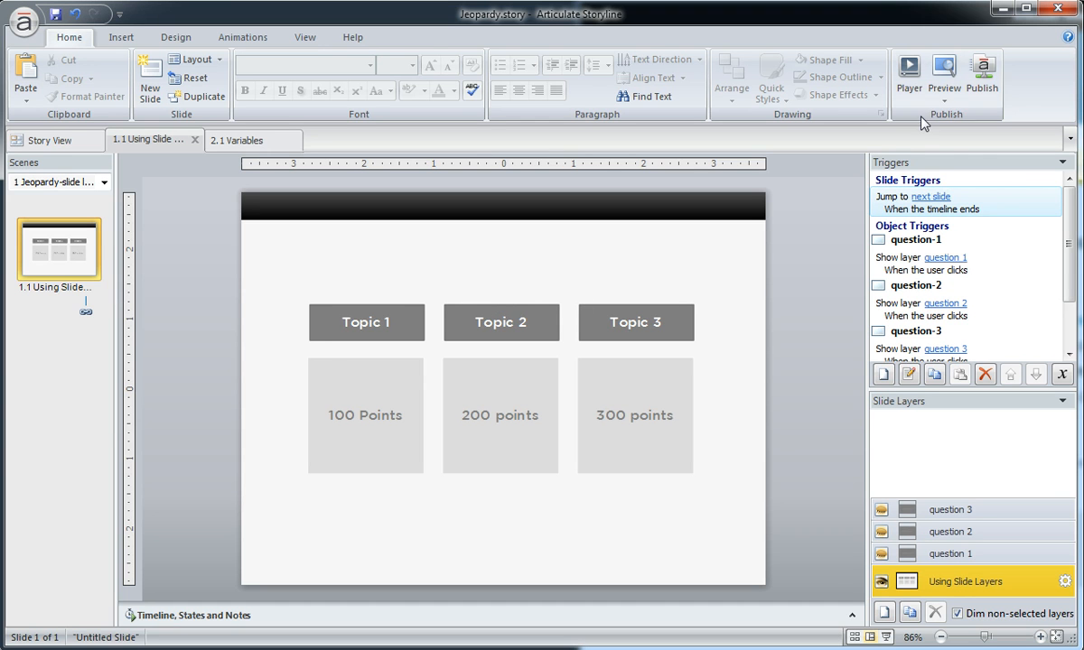
Preview the slide, then close the Topic 2 and Topic 3 question layers
left_click(943, 68)
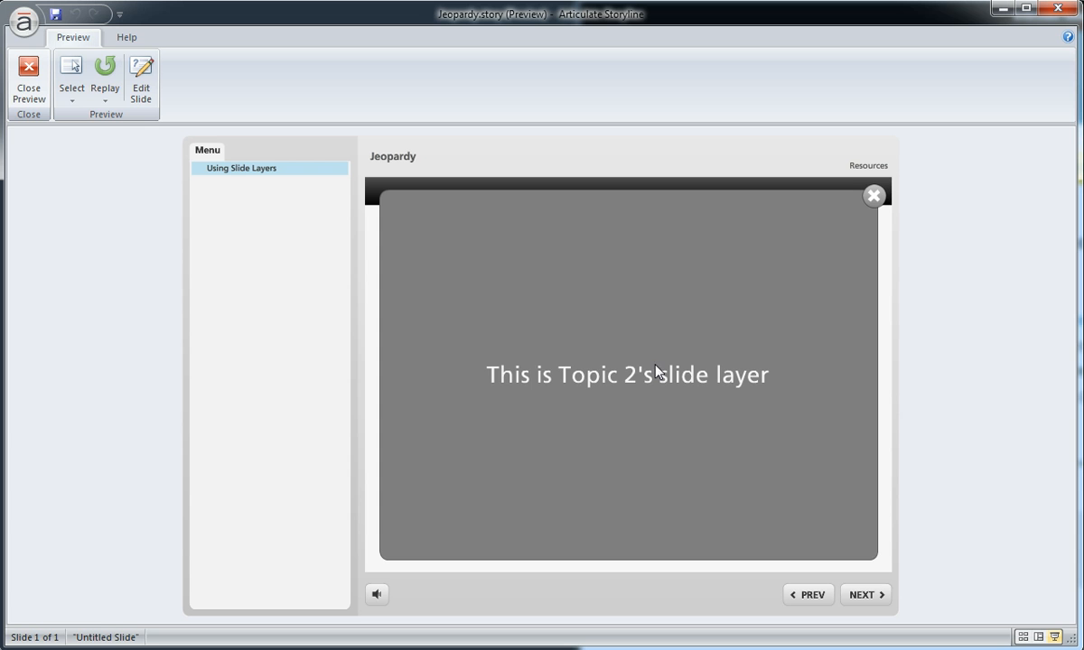
mouse_move(373, 238)
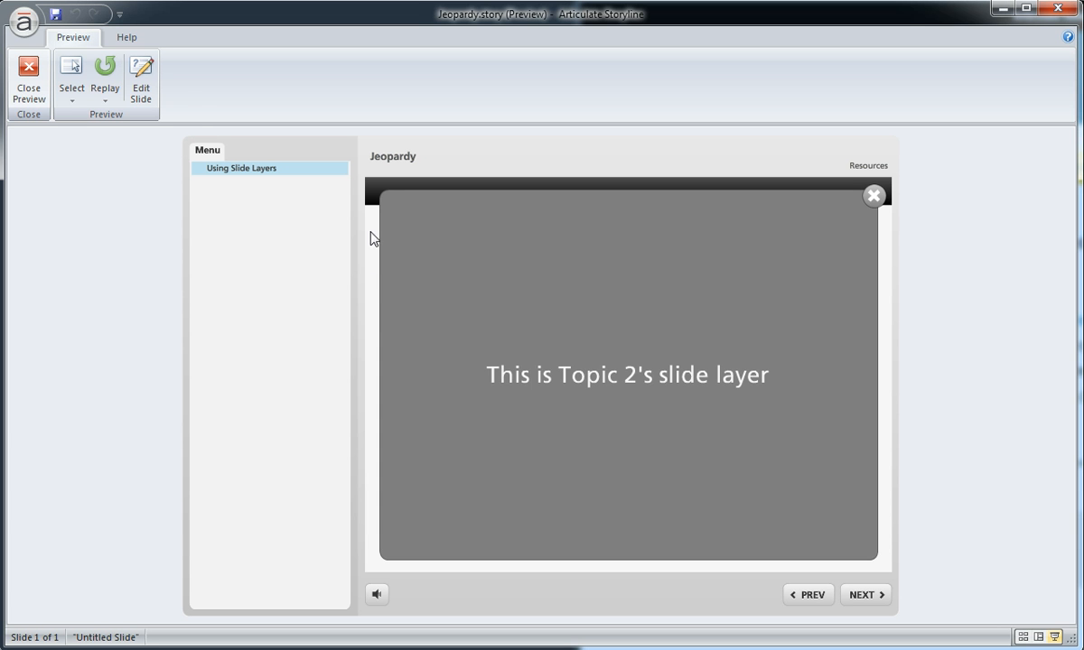
mouse_move(470, 202)
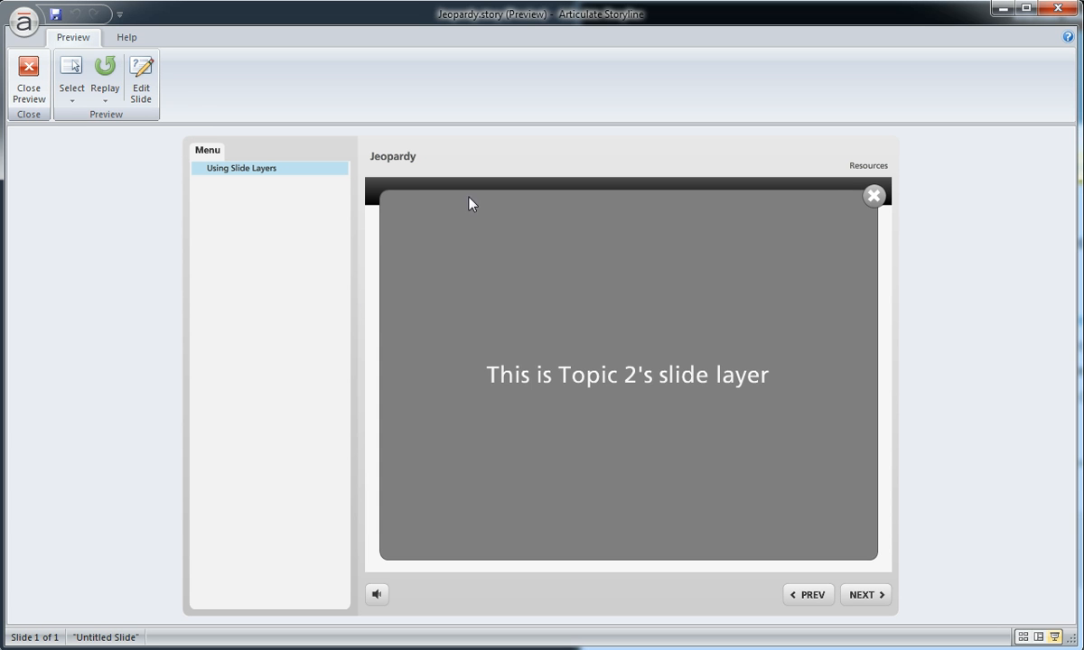
mouse_move(438, 521)
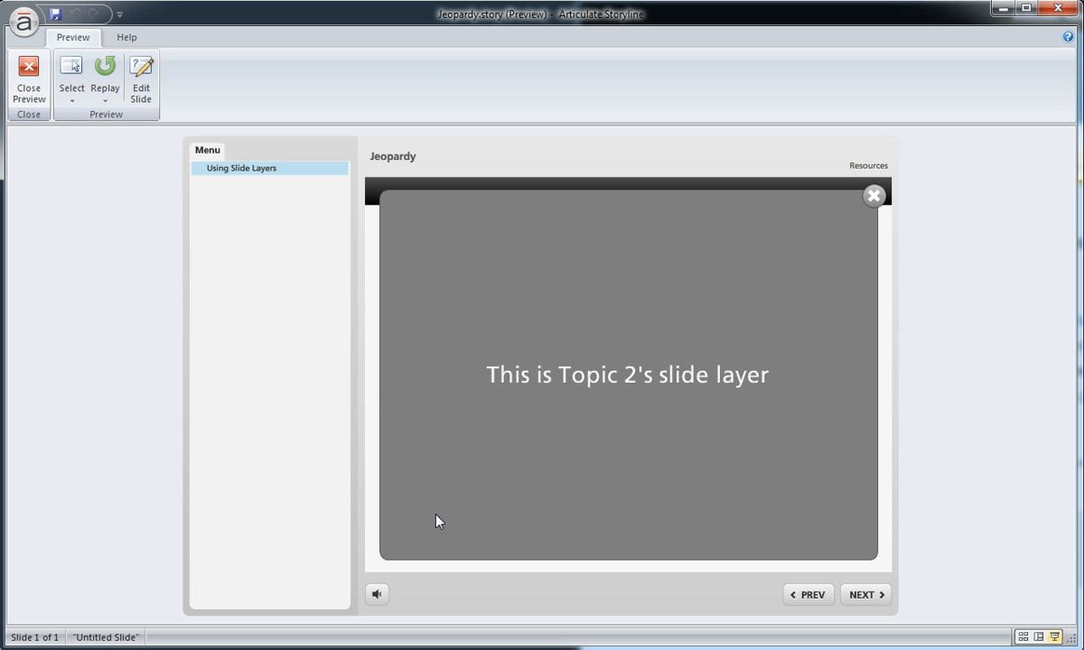
mouse_move(385, 380)
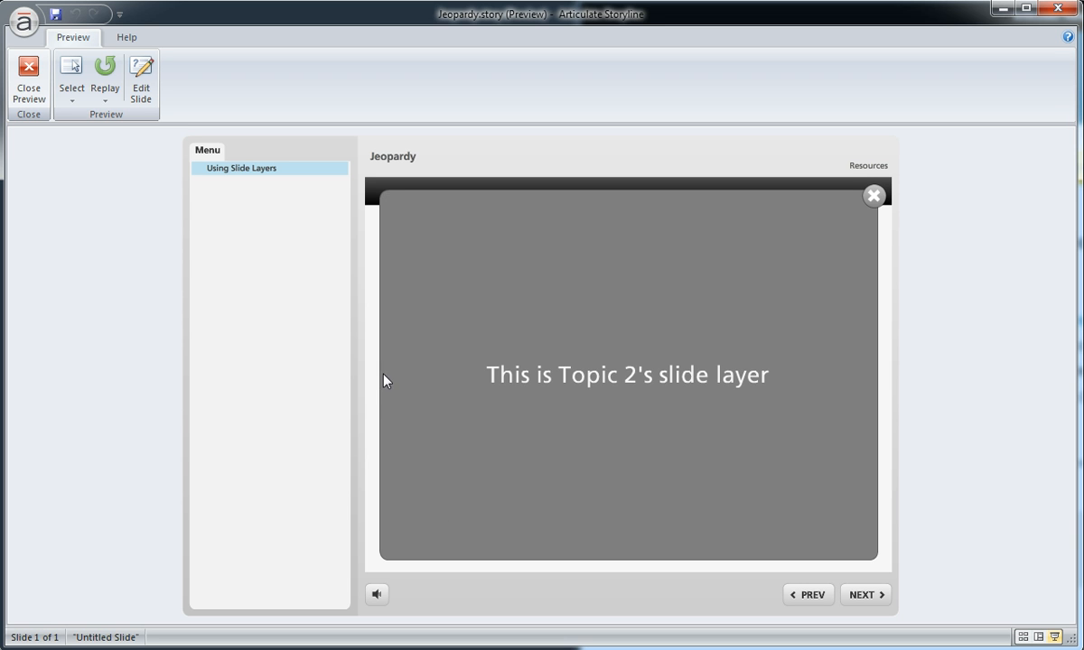
mouse_move(881, 241)
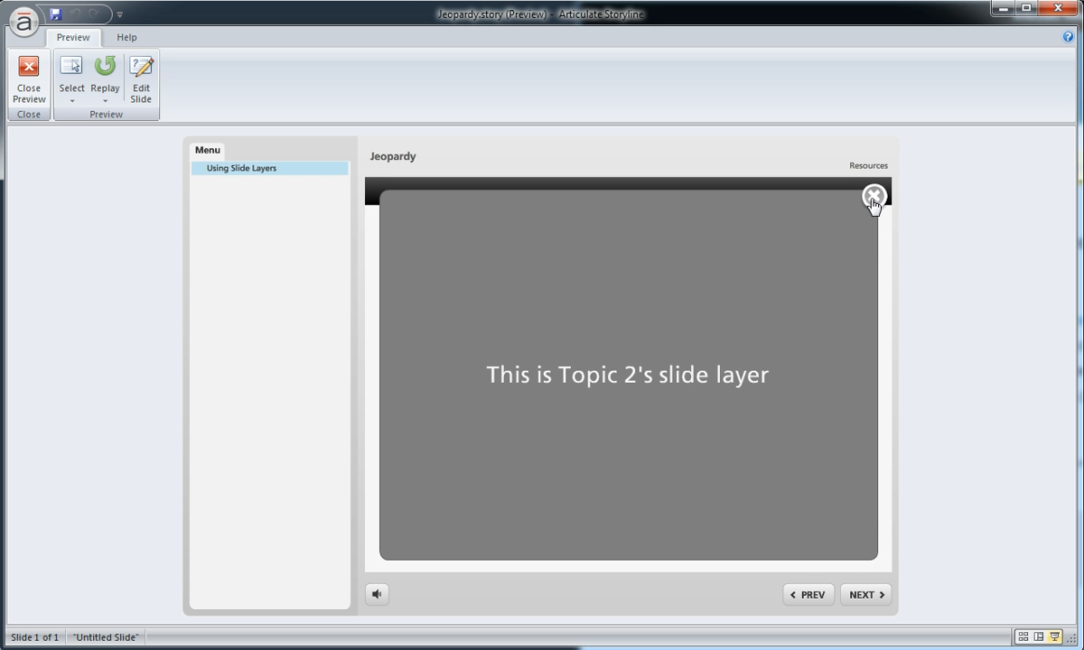
left_click(872, 196)
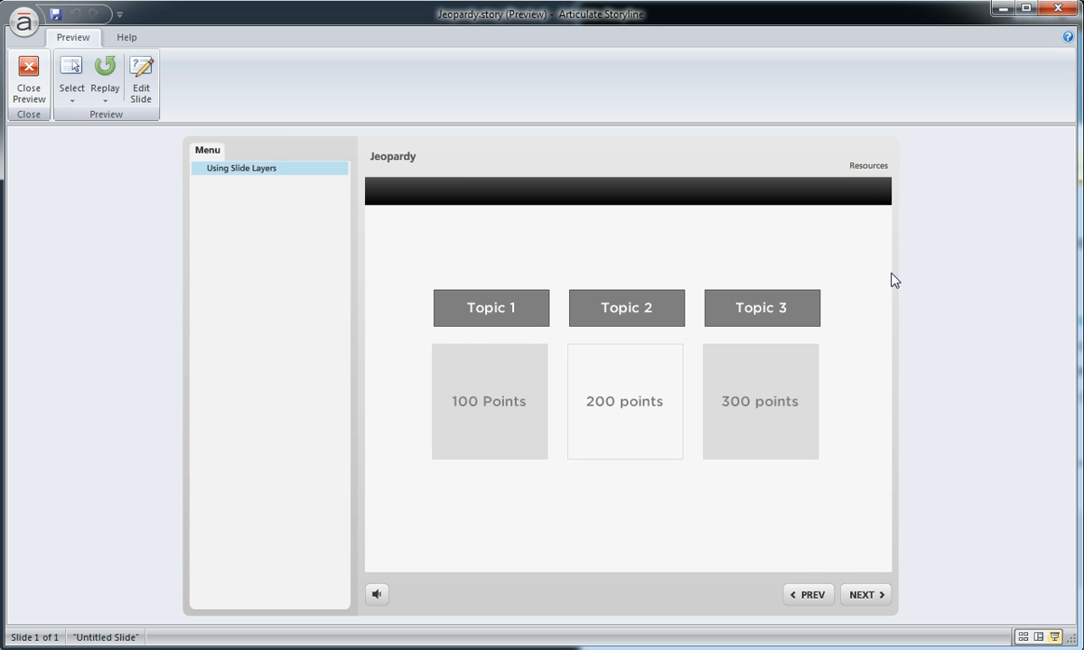
mouse_move(656, 496)
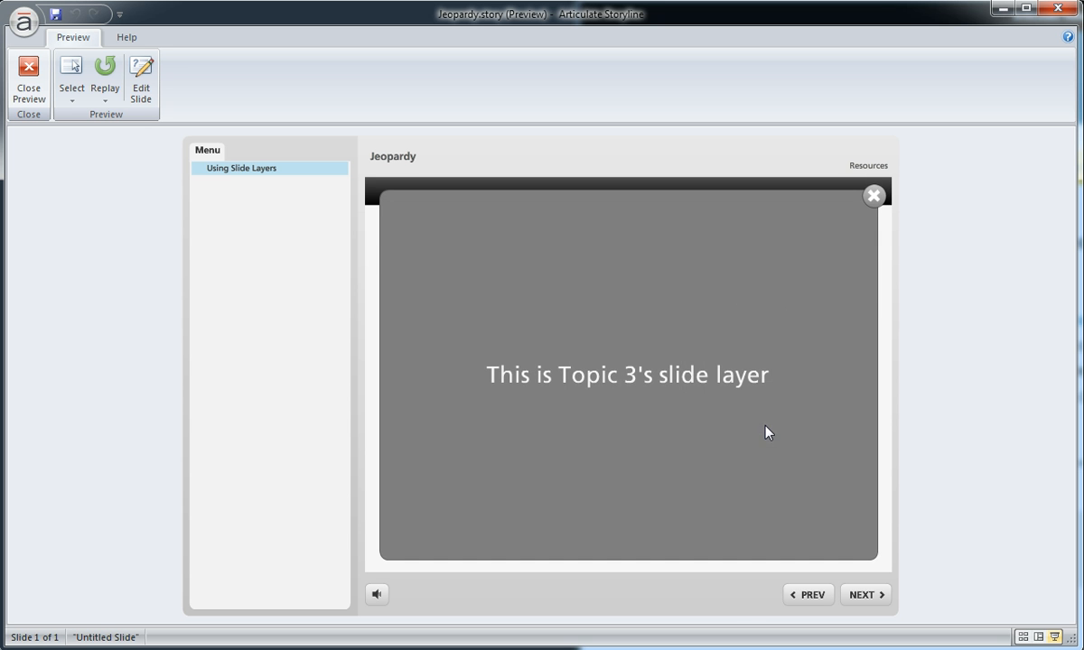
left_click(872, 196)
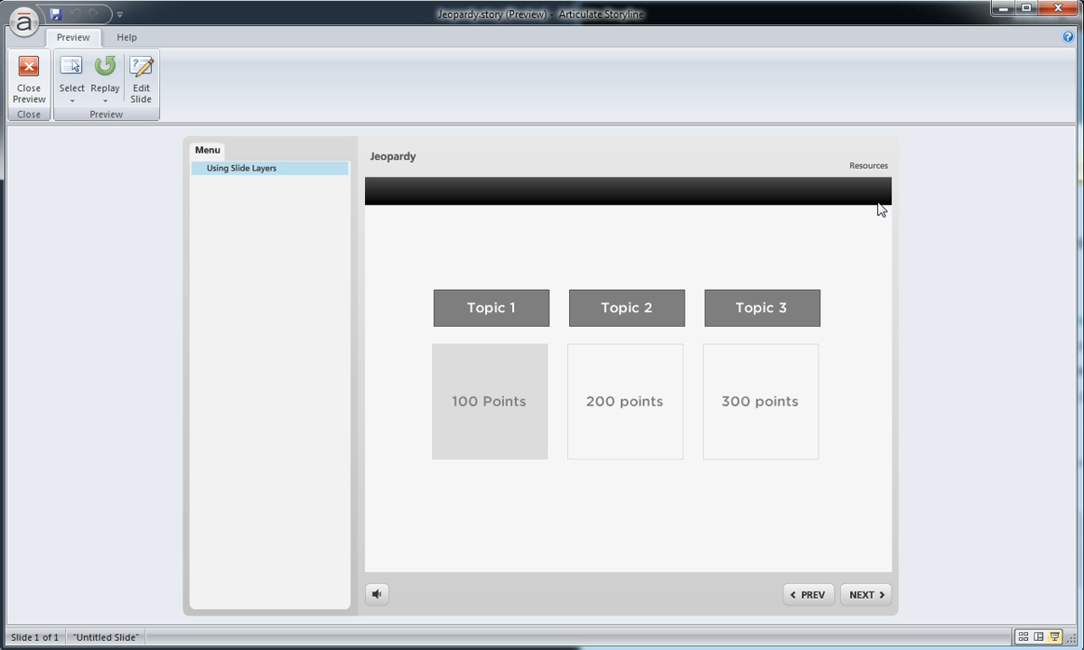
mouse_move(846, 215)
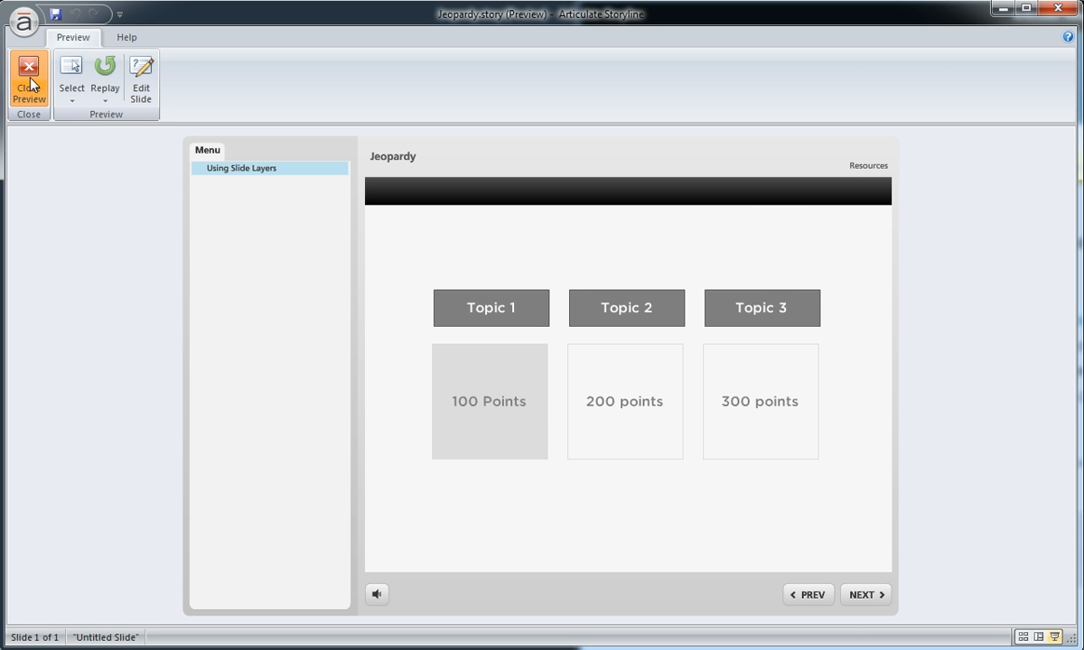
Exit preview, select the 100 Points box, and expand the Timeline, States and Notes panel
left_click(28, 77)
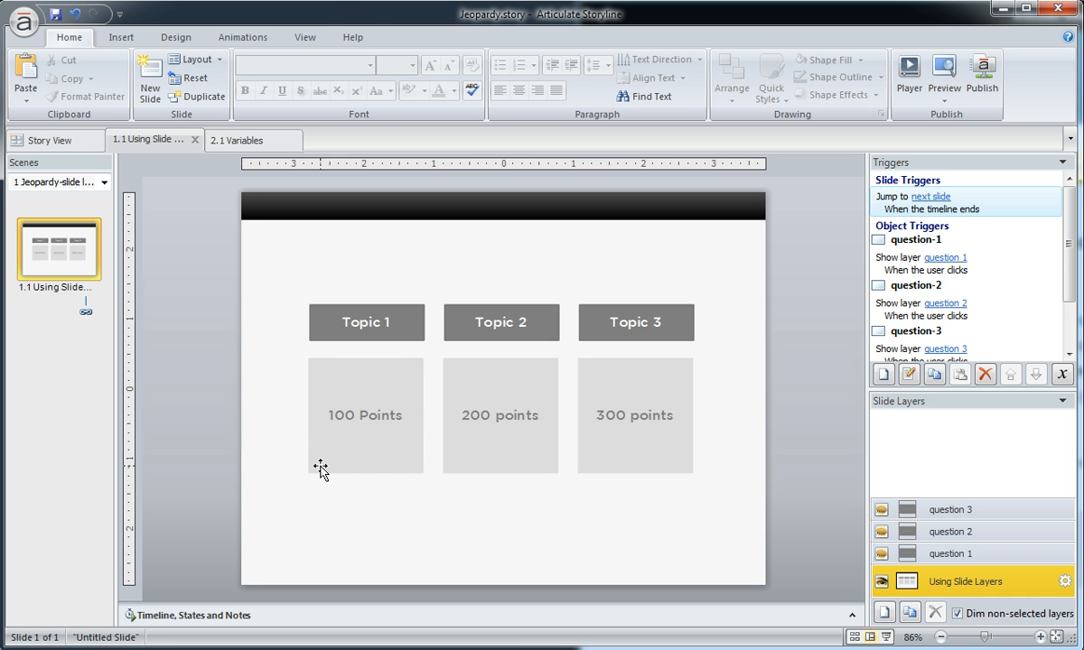
left_click(365, 414)
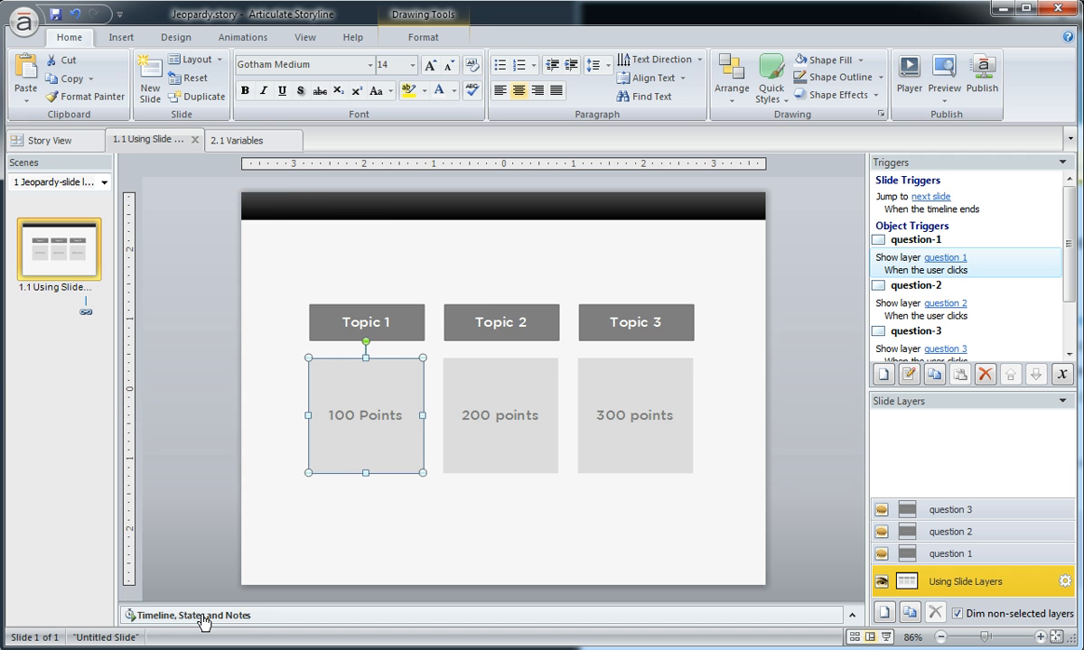
left_click(189, 615)
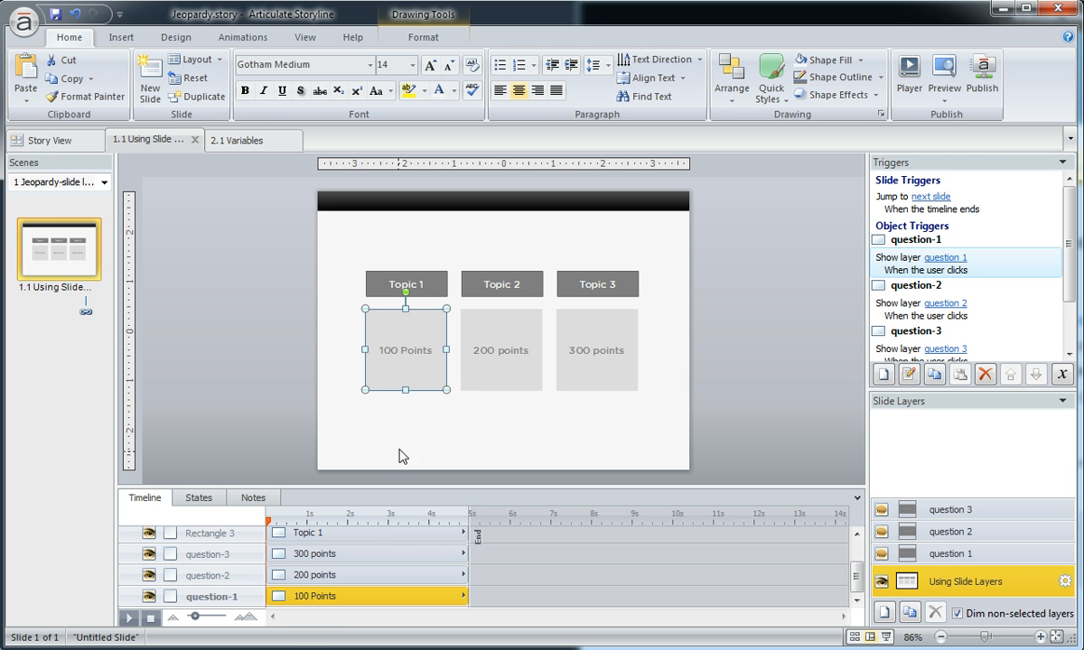
mouse_move(401, 390)
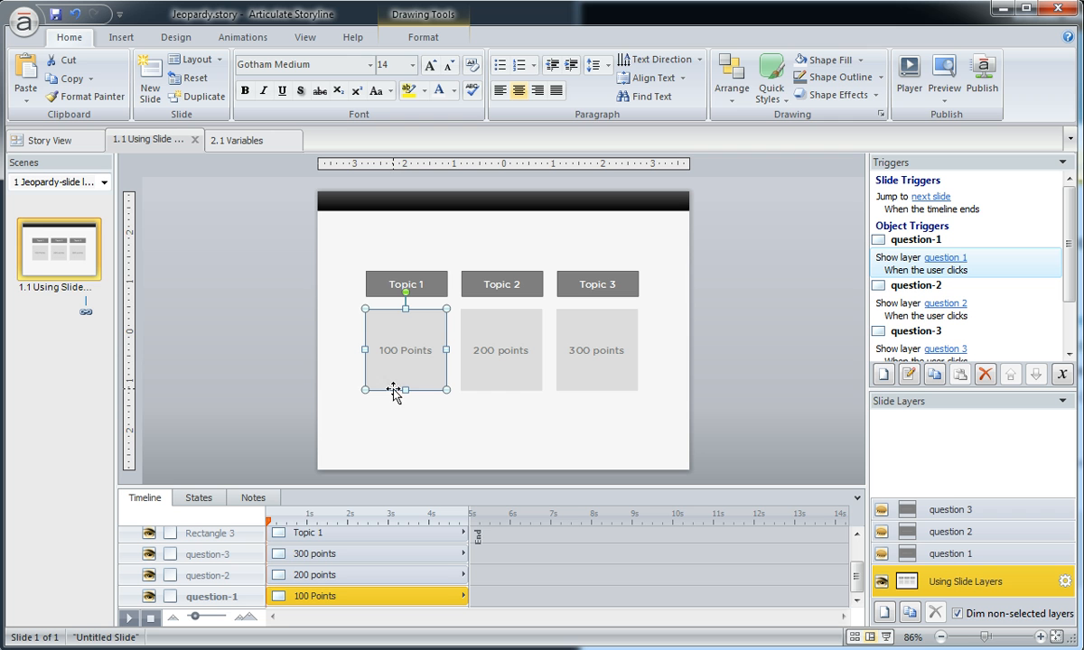
mouse_move(226, 605)
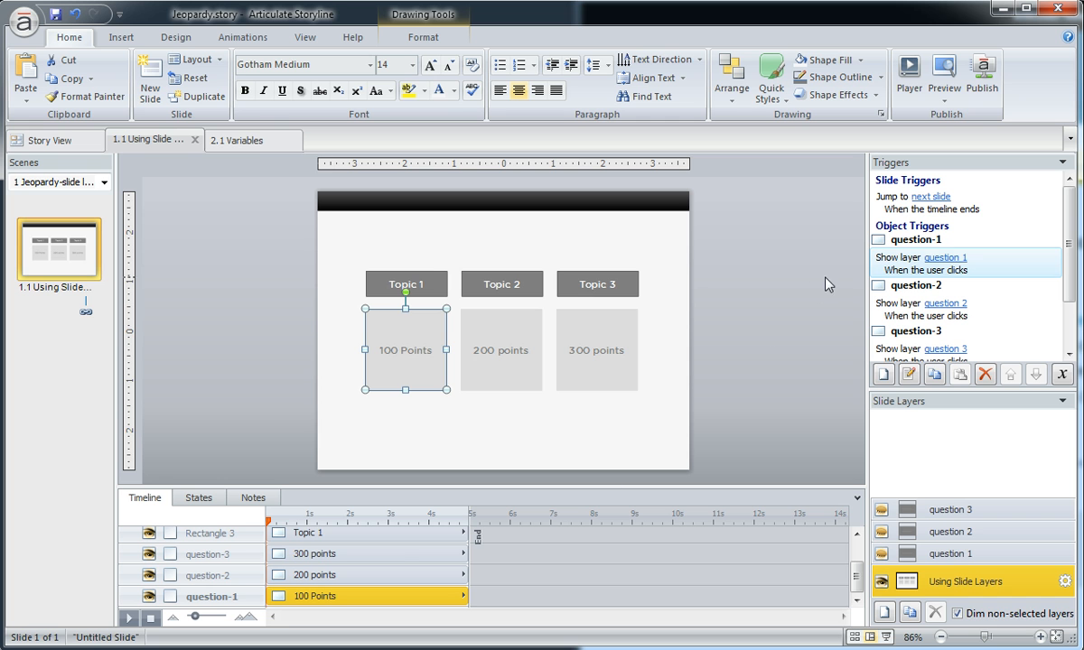
mouse_move(894, 271)
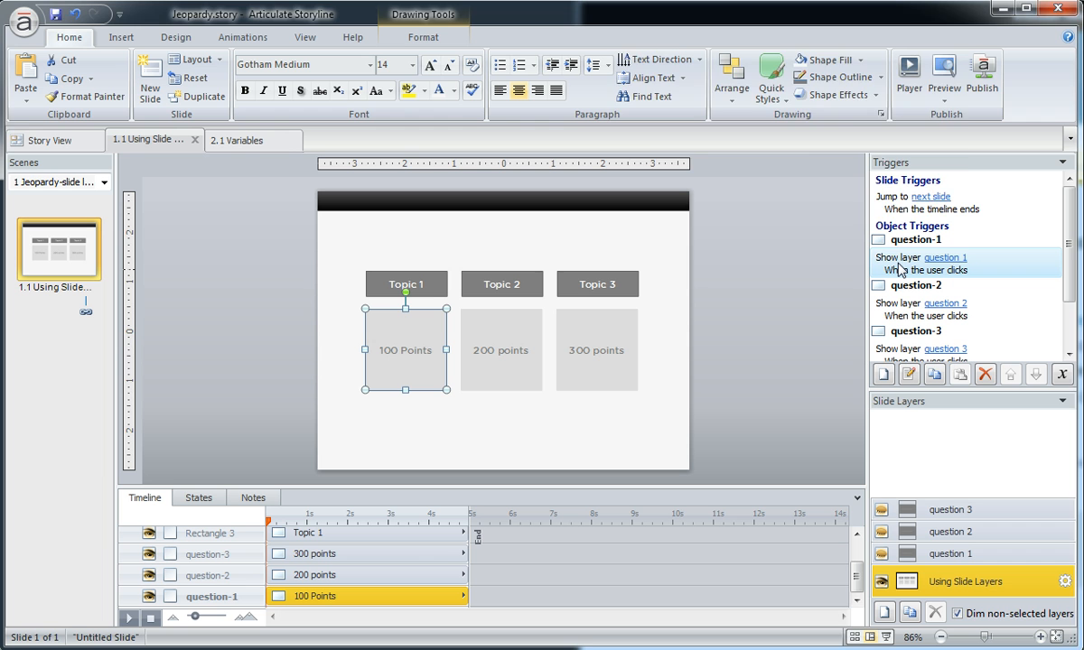
Inspect the 100 Points show-layer trigger, confirming question 1, and cancel without changes
double_click(946, 257)
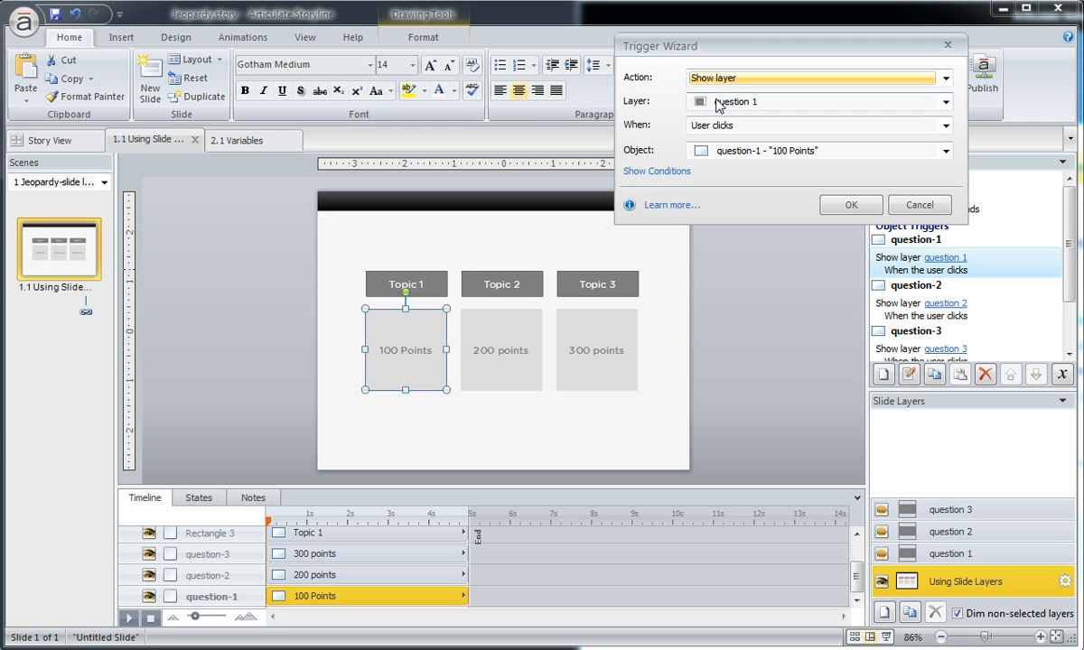
mouse_move(558, 225)
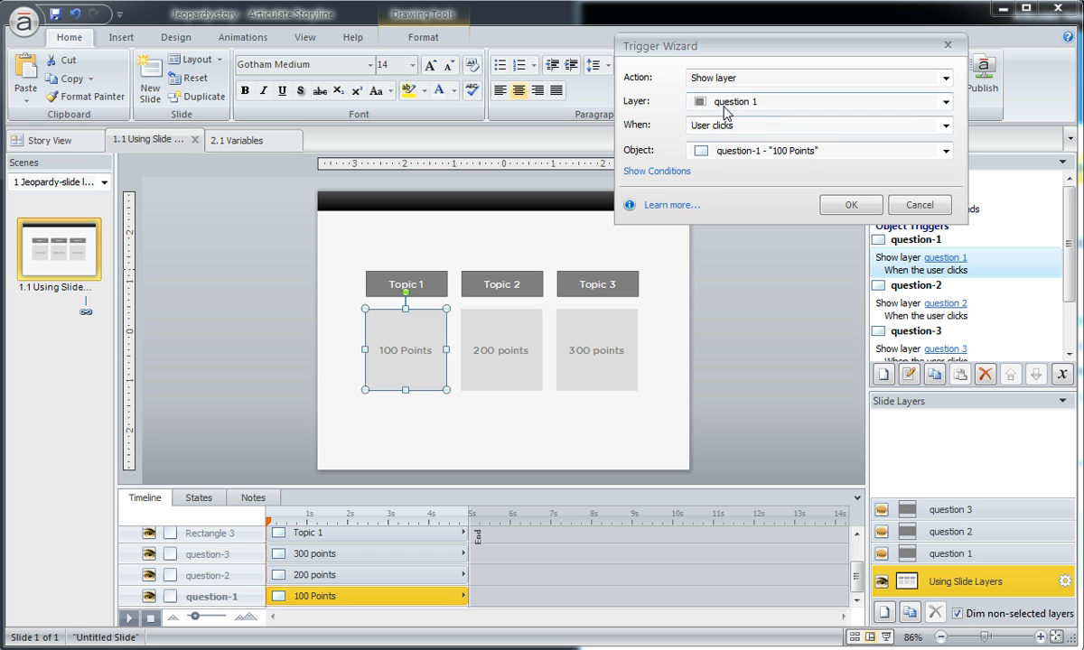
left_click(945, 101)
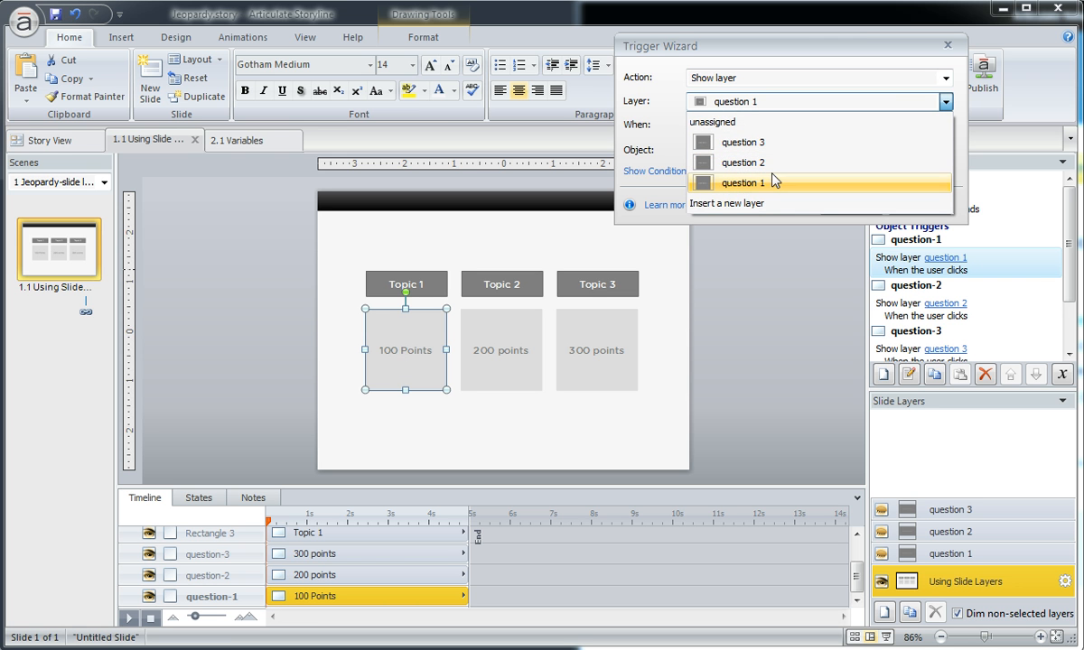
mouse_move(756, 193)
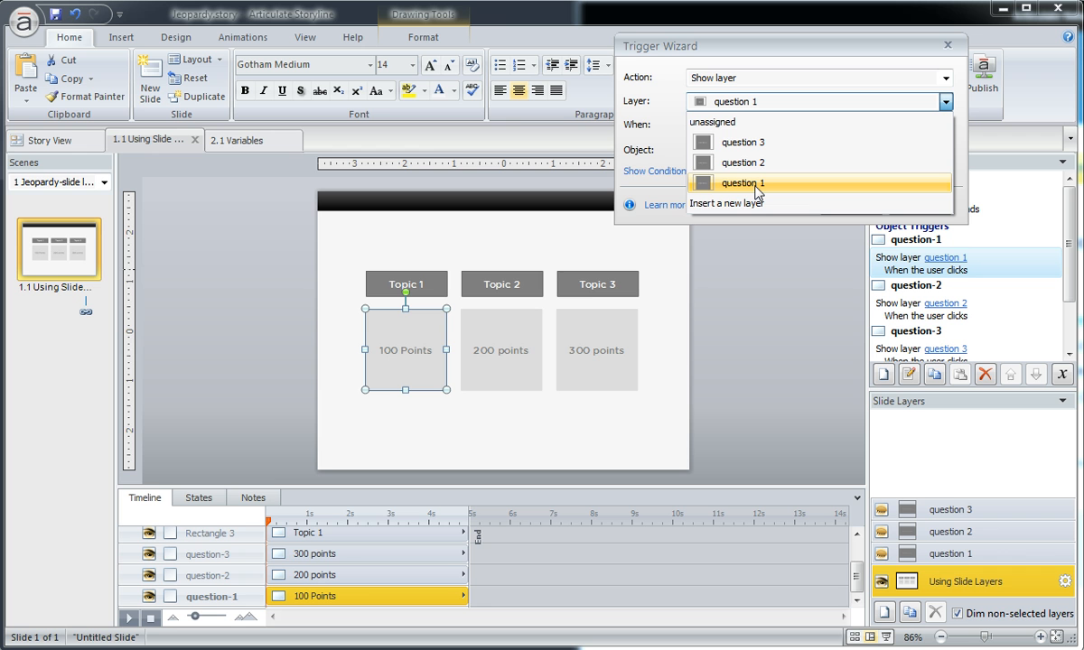
mouse_move(739, 188)
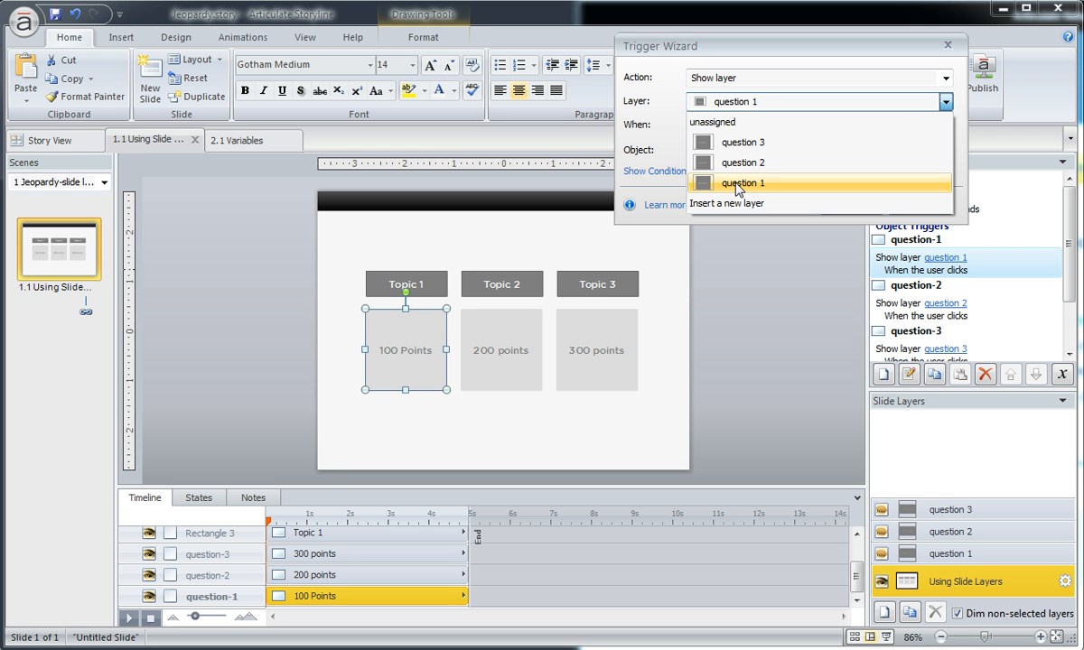
mouse_move(727, 203)
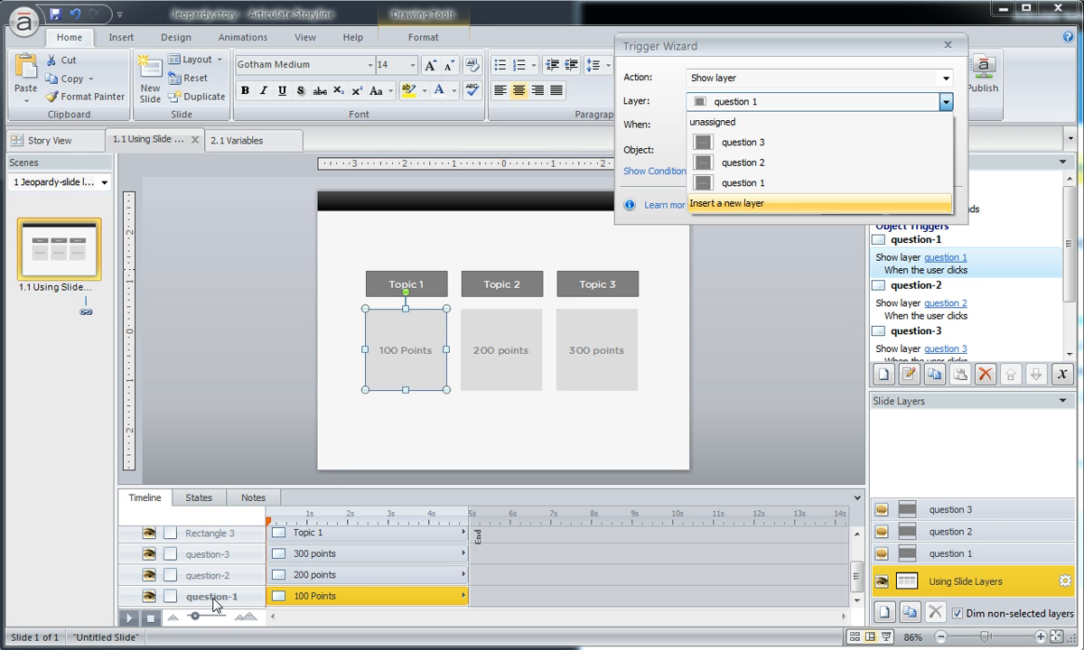
left_click(742, 182)
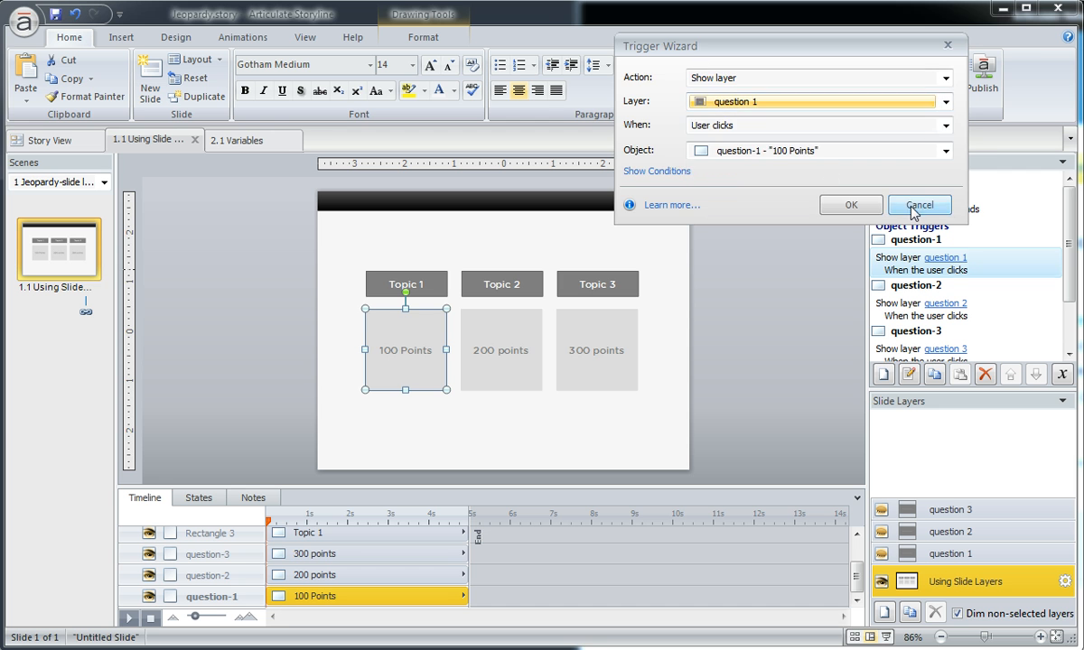
left_click(919, 204)
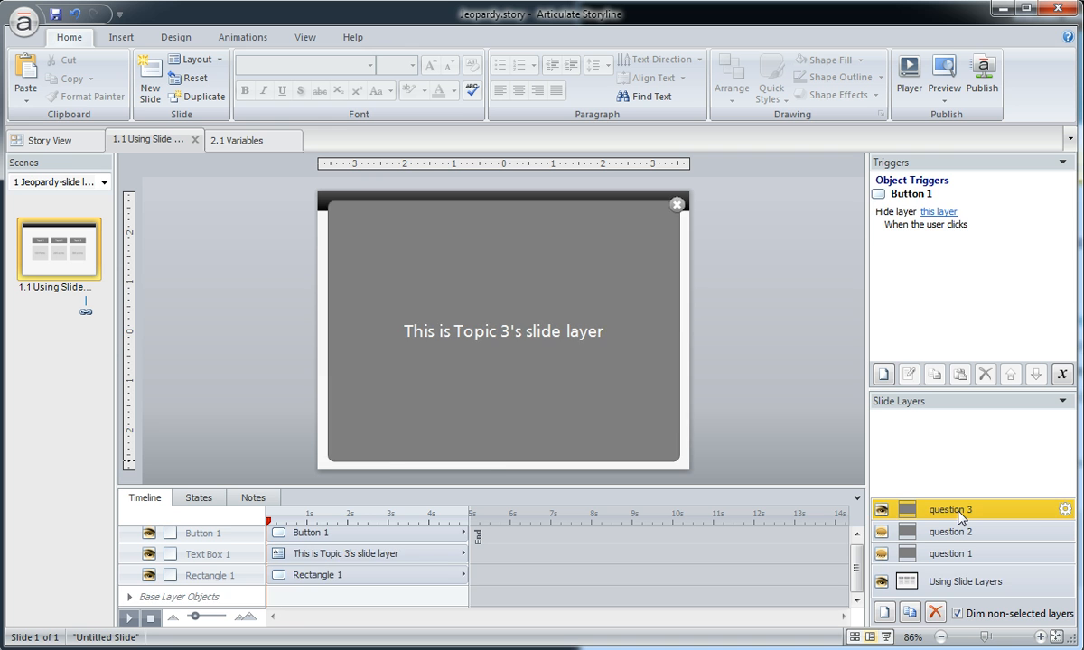
On the base layer, select the 100 Points box and view its States tab
left_click(948, 581)
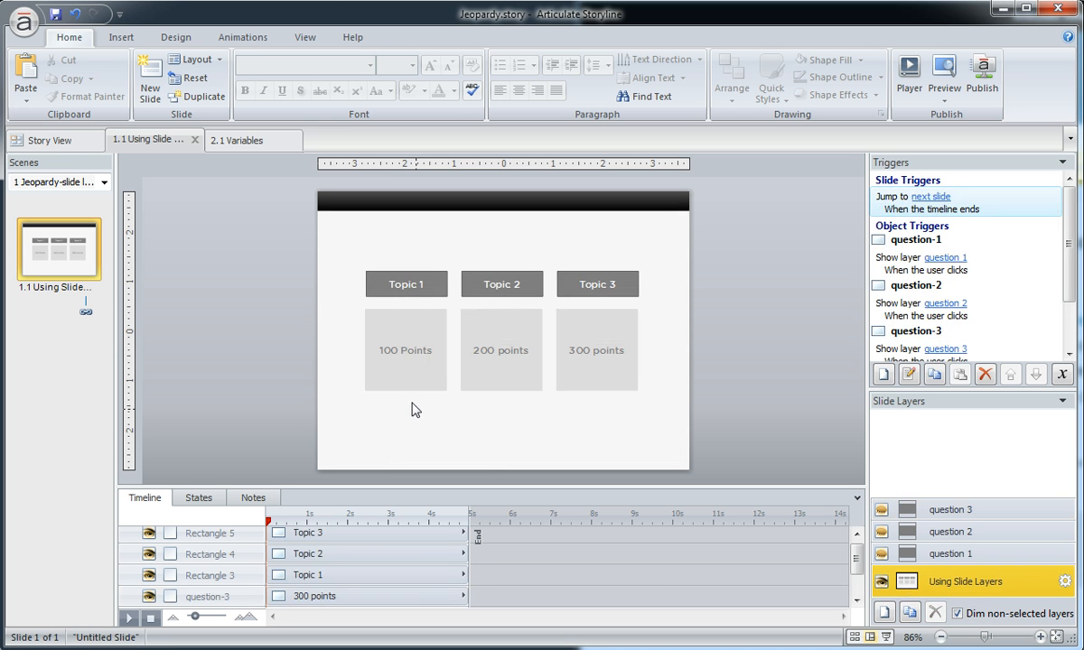
left_click(404, 350)
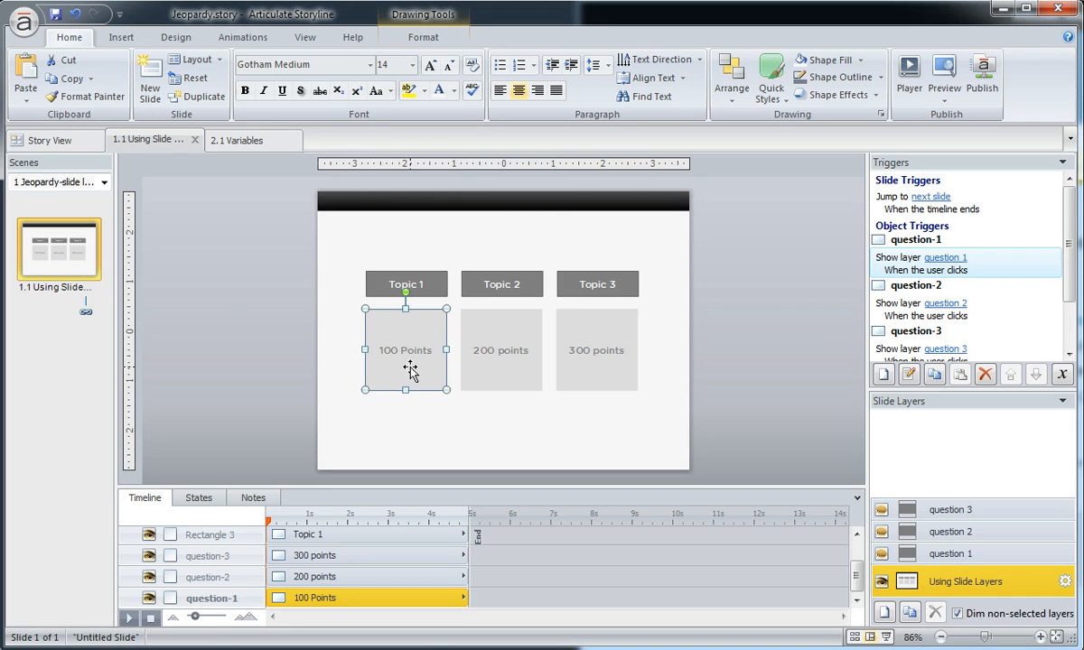
left_click(199, 497)
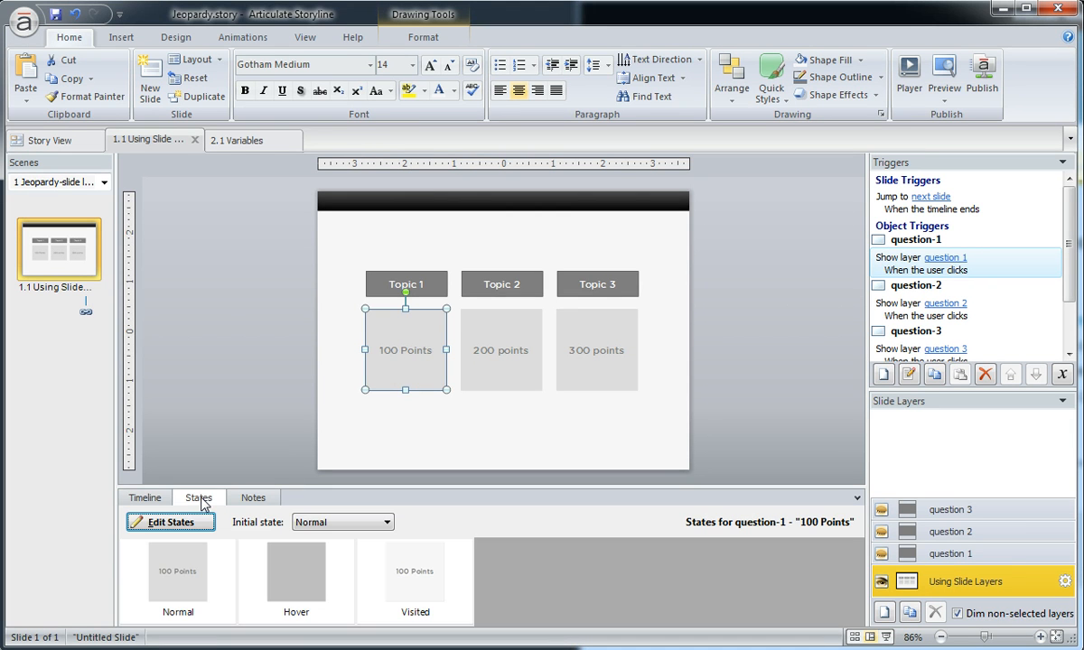
Edit the 100 Points box's states and delete its Visited state
left_click(415, 570)
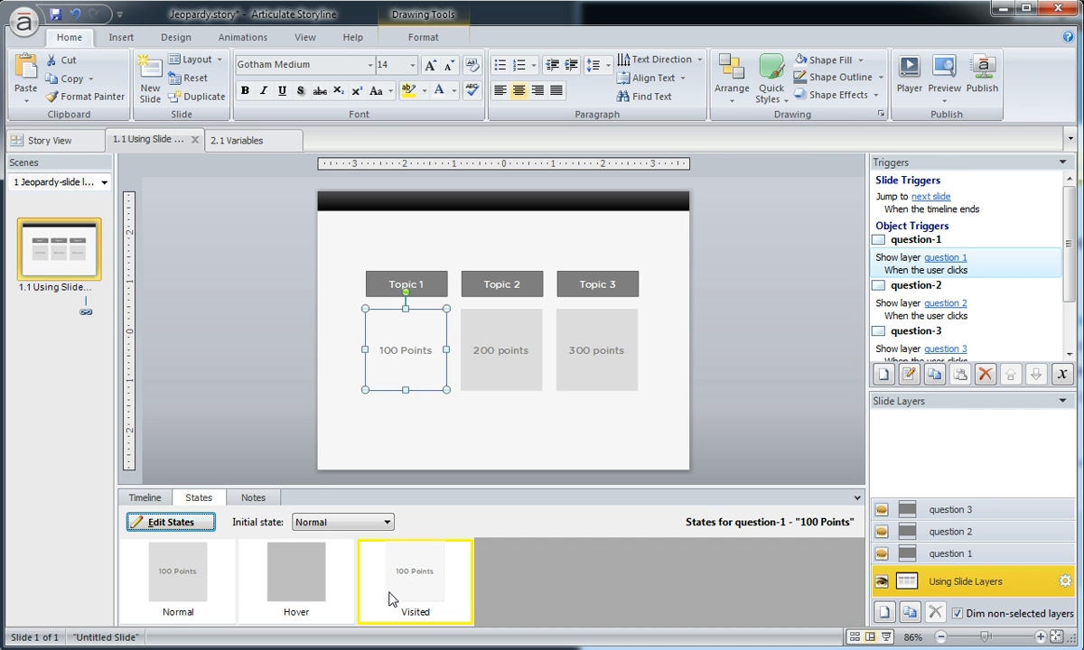
left_click(169, 522)
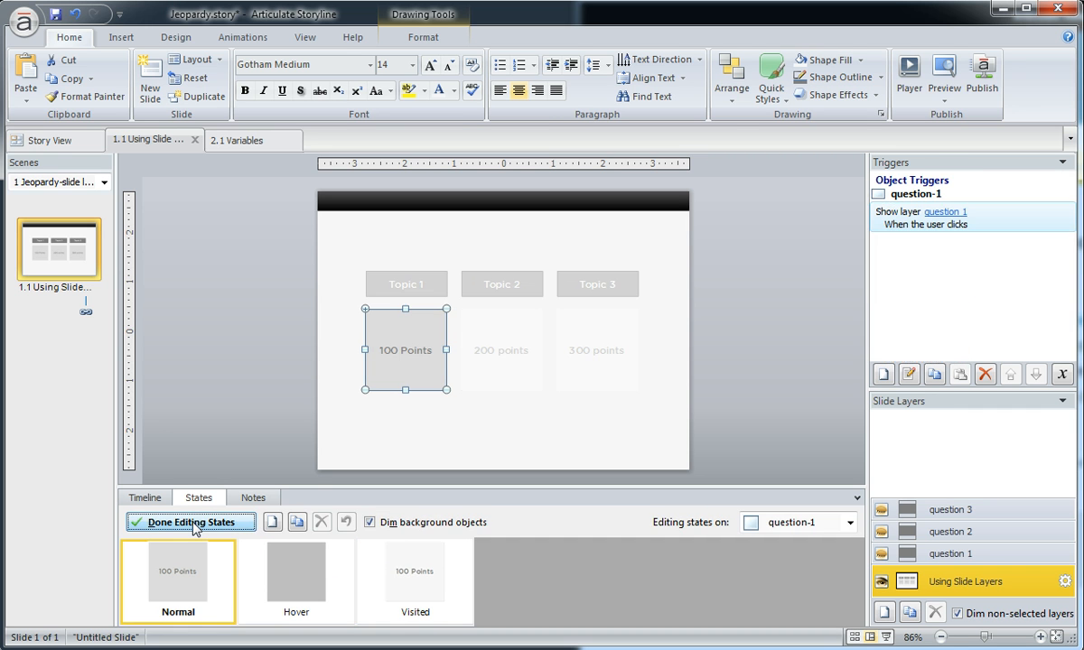
left_click(414, 580)
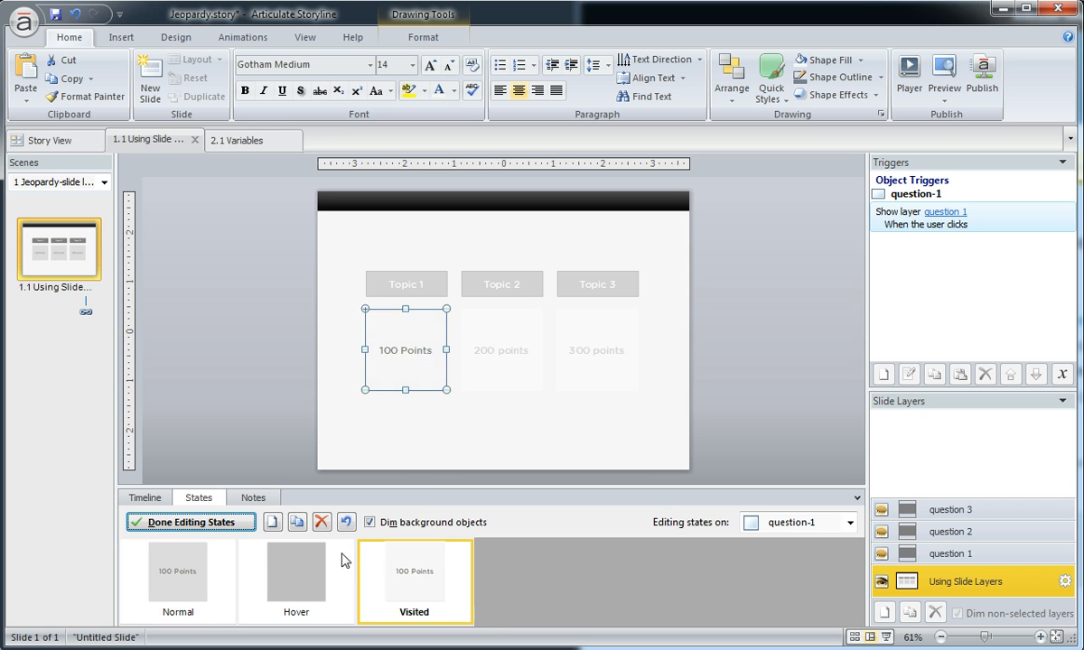
left_click(321, 522)
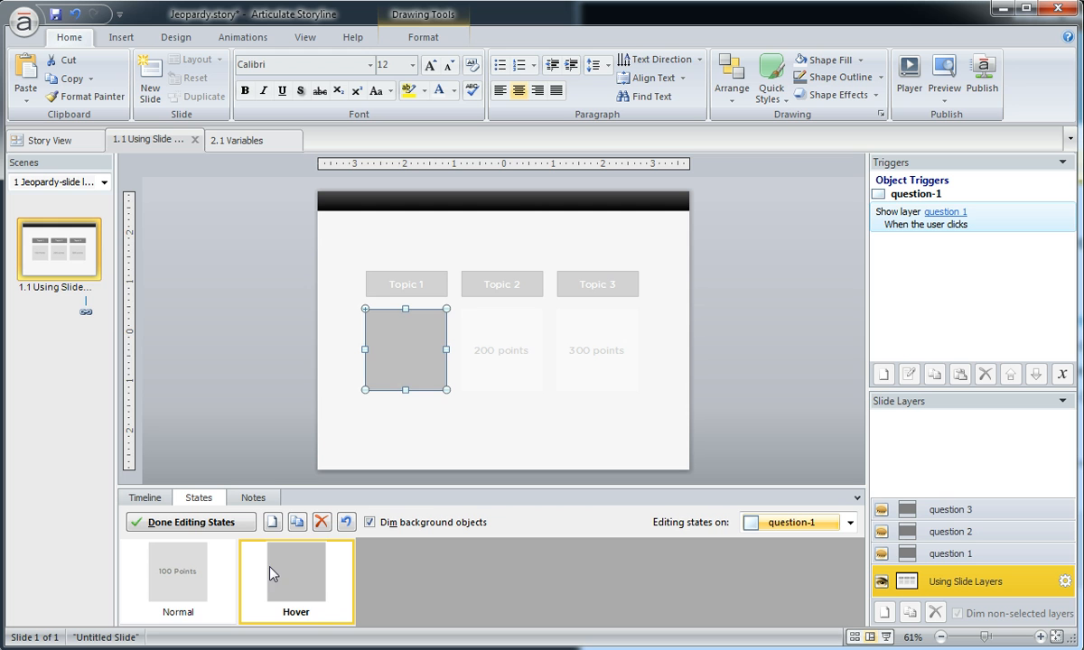
mouse_move(289, 578)
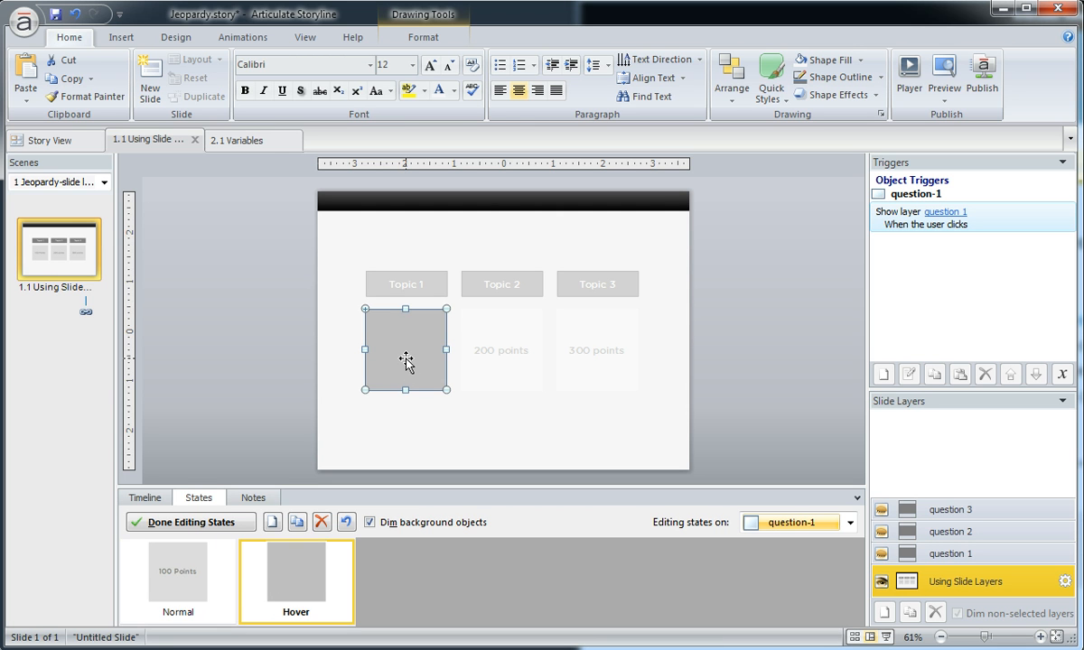
mouse_move(384, 377)
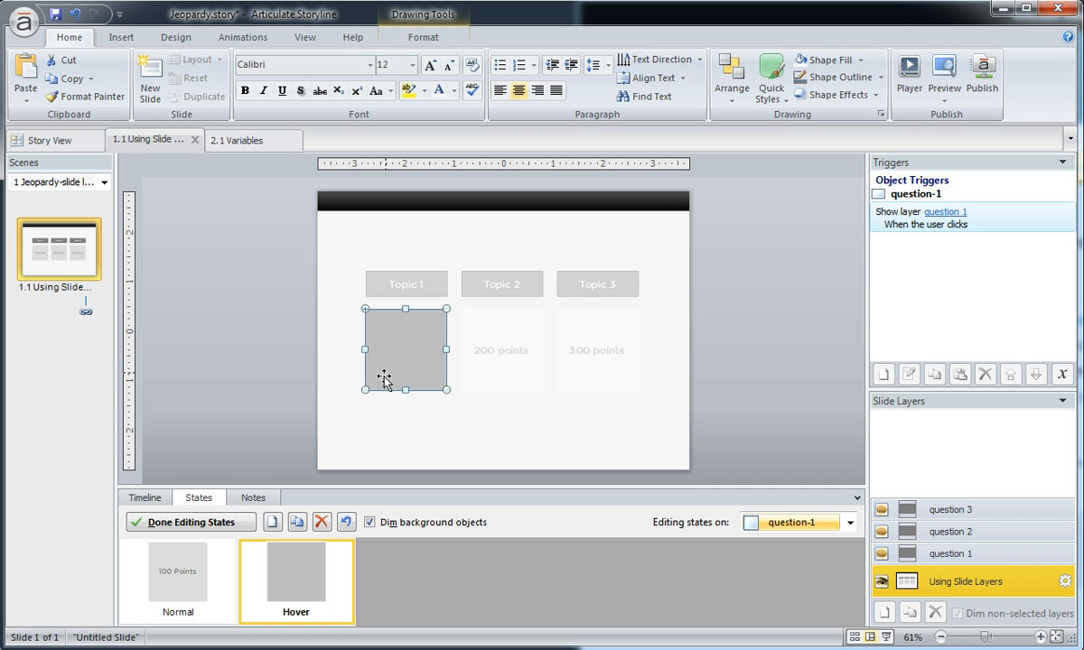
mouse_move(271, 522)
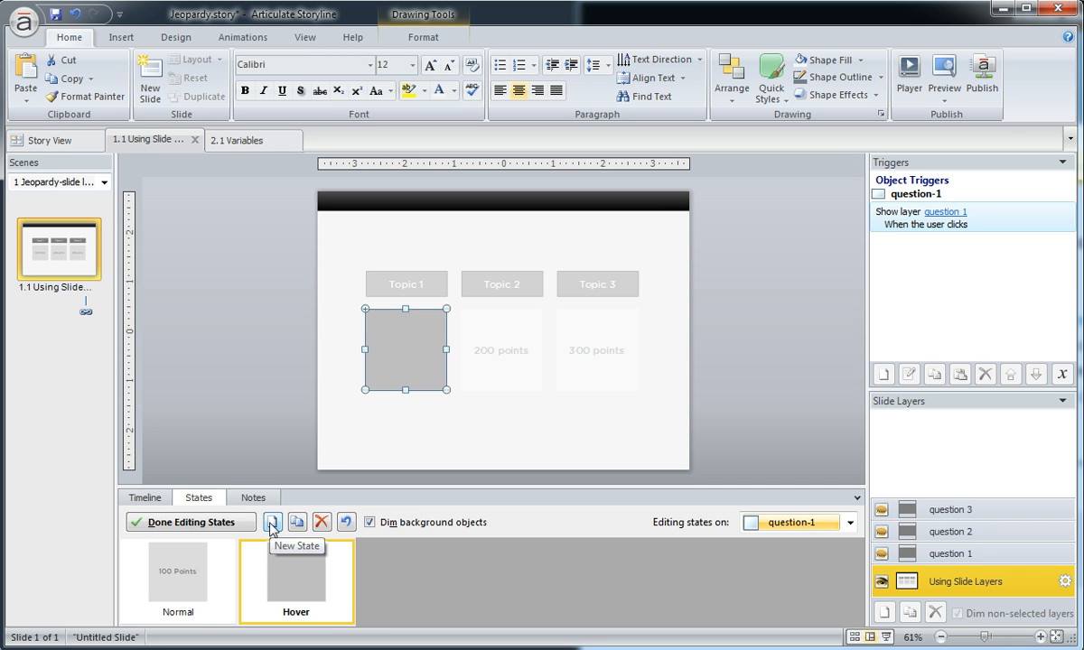
Add a new state named Visited from the Built-In state names list
left_click(273, 522)
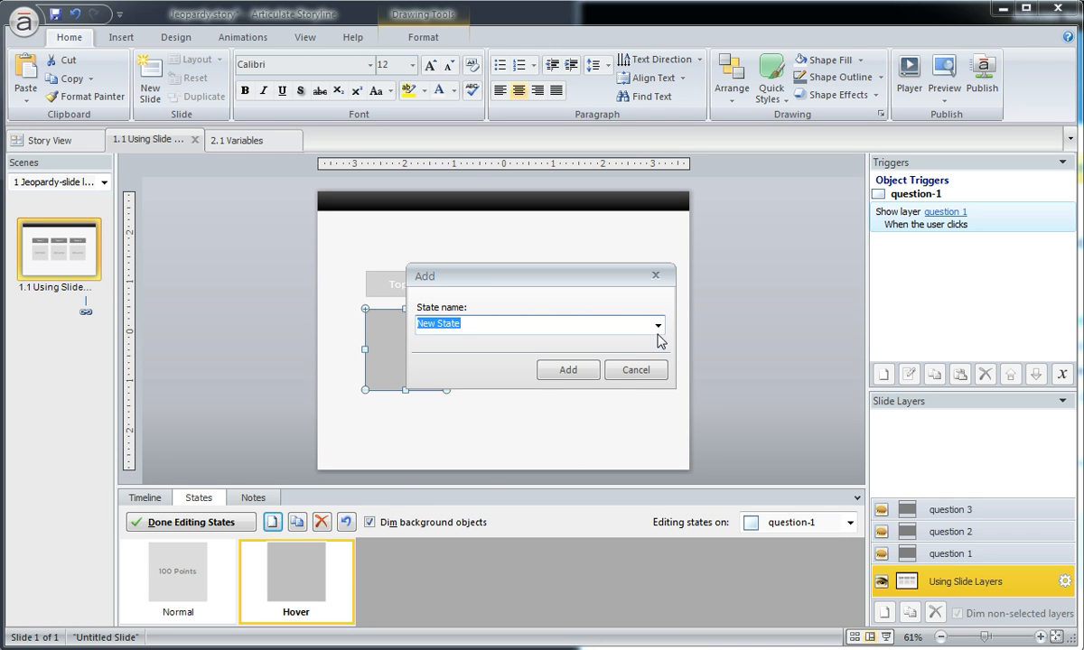
left_click(658, 324)
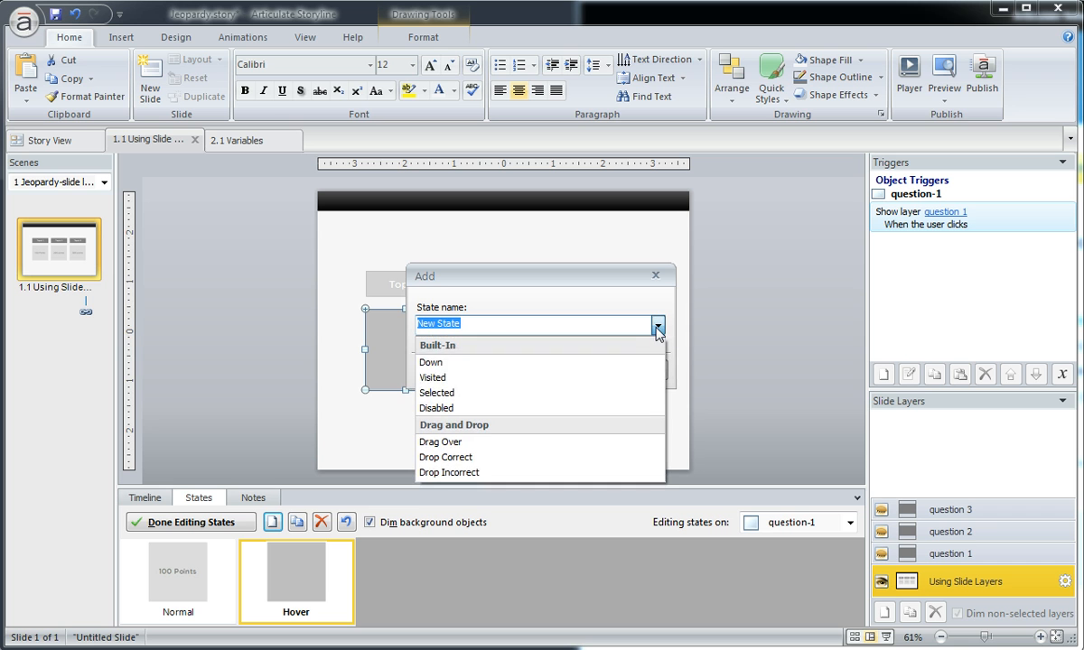
mouse_move(458, 382)
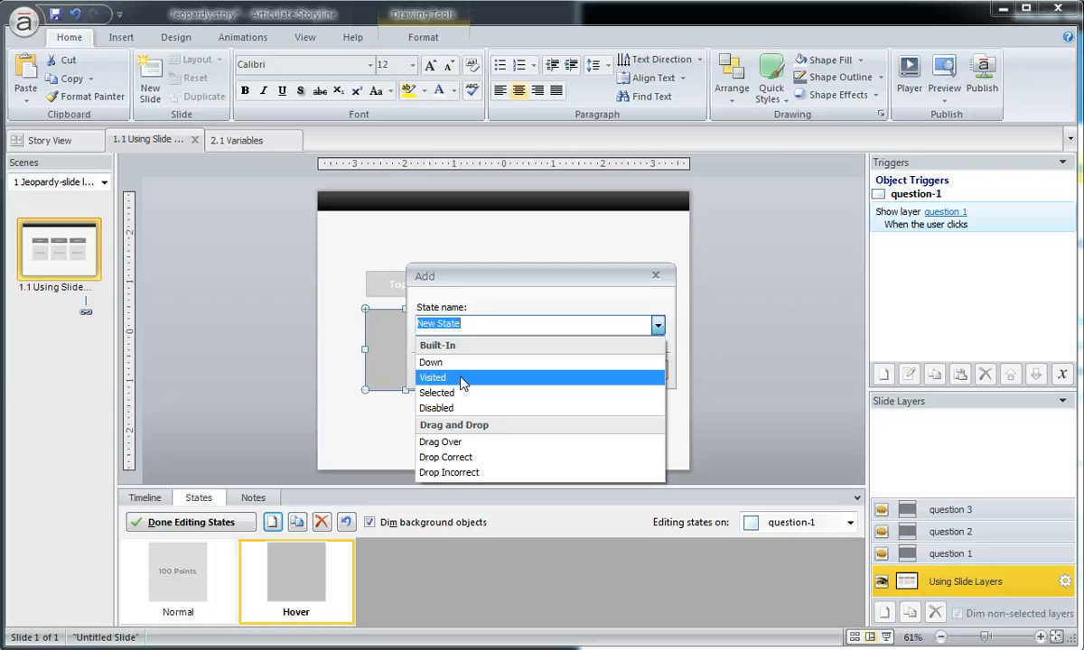
left_click(432, 378)
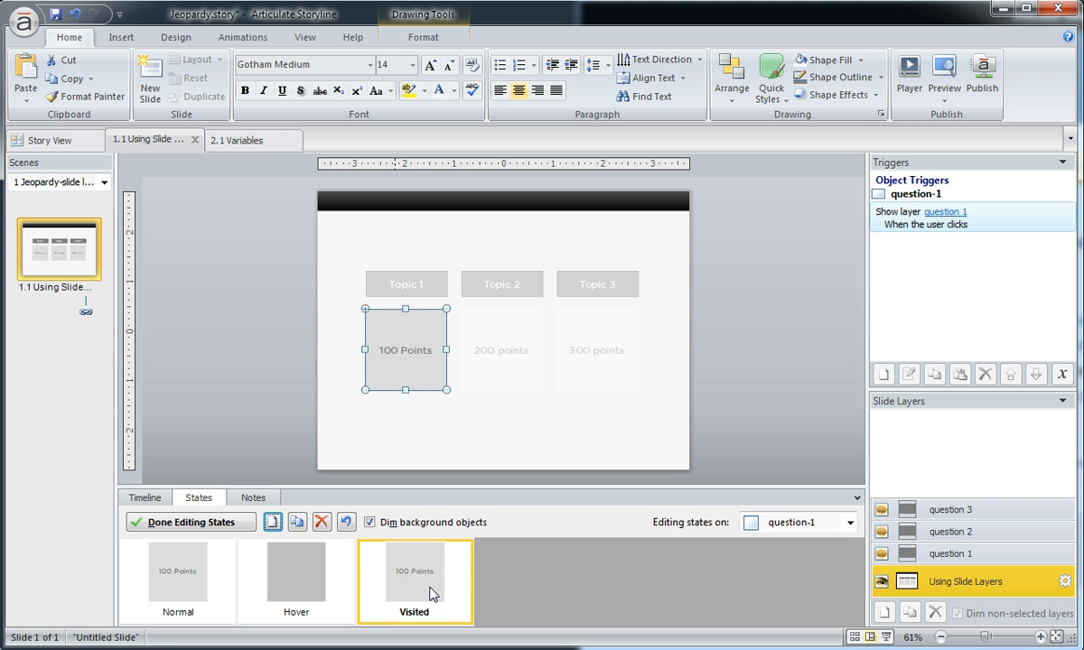
mouse_move(423, 37)
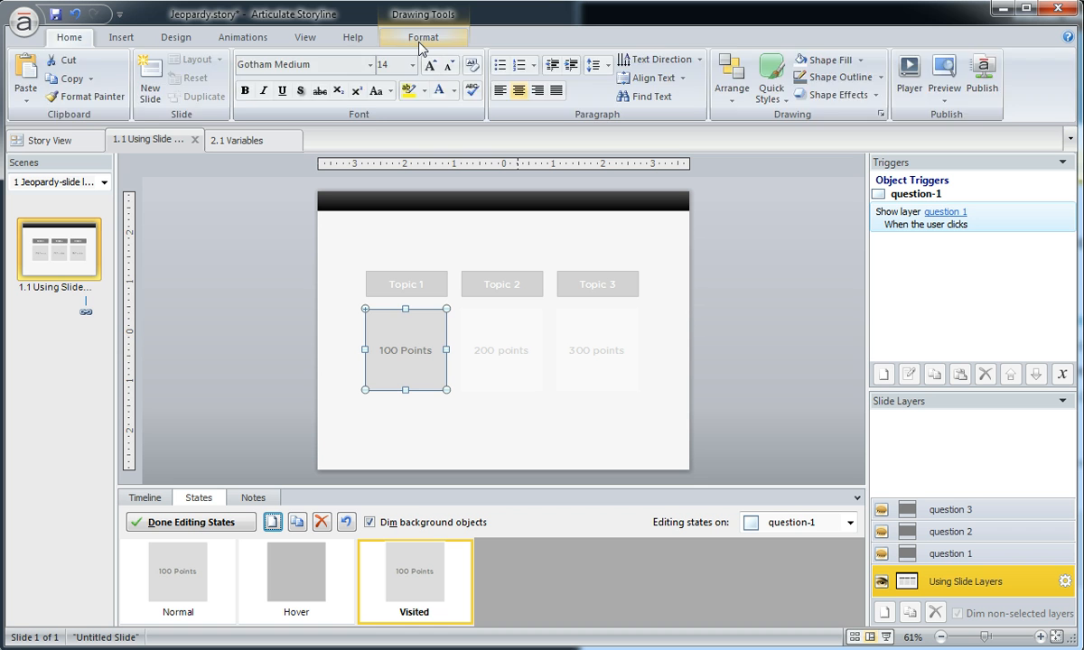
Check the Normal, Hover and Visited state thumbnails, then finish editing states
left_click(423, 37)
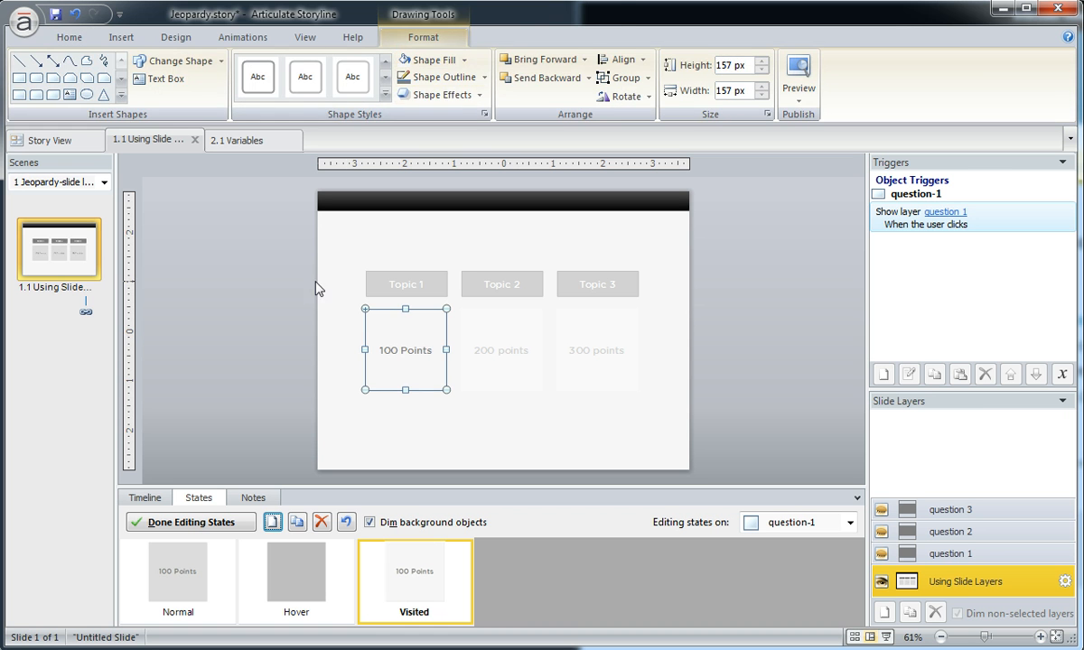
left_click(178, 572)
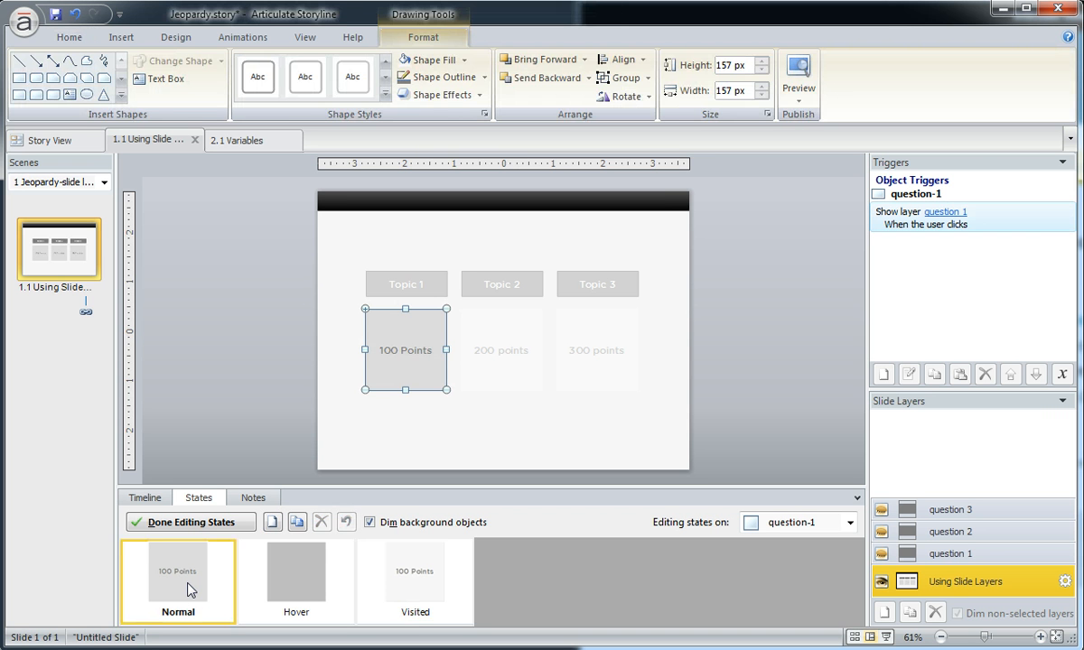
mouse_move(316, 586)
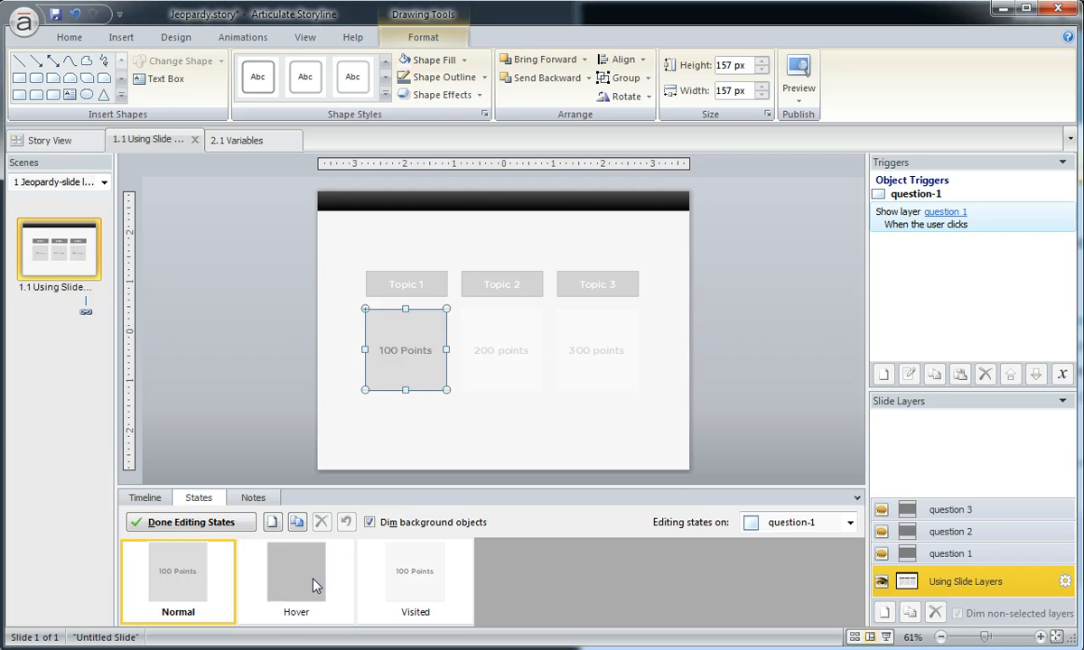
left_click(296, 573)
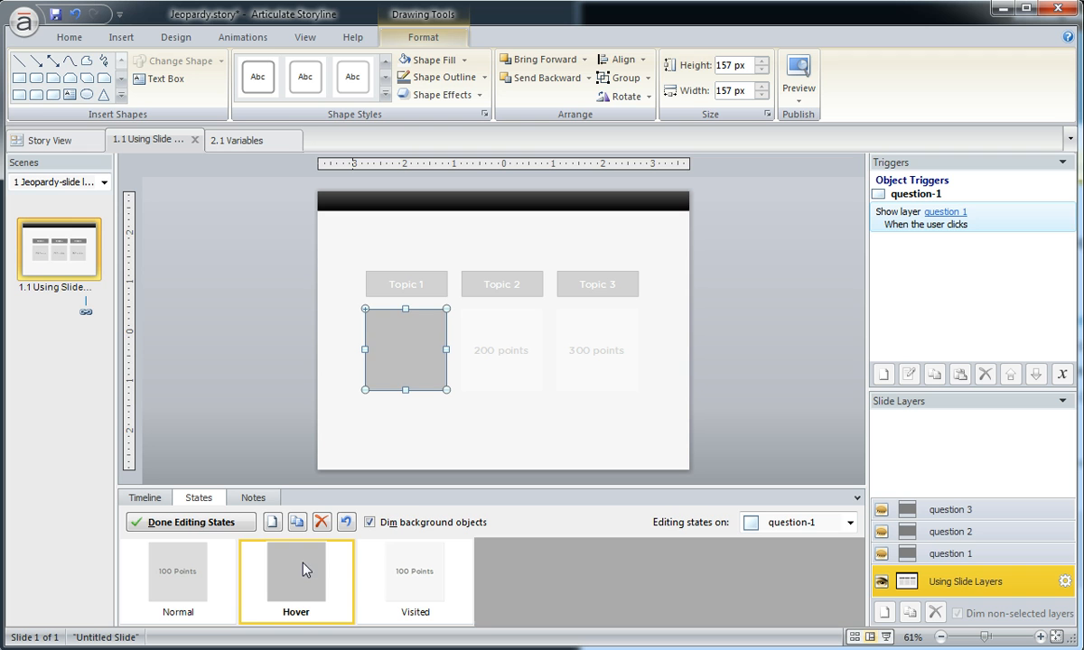
left_click(414, 577)
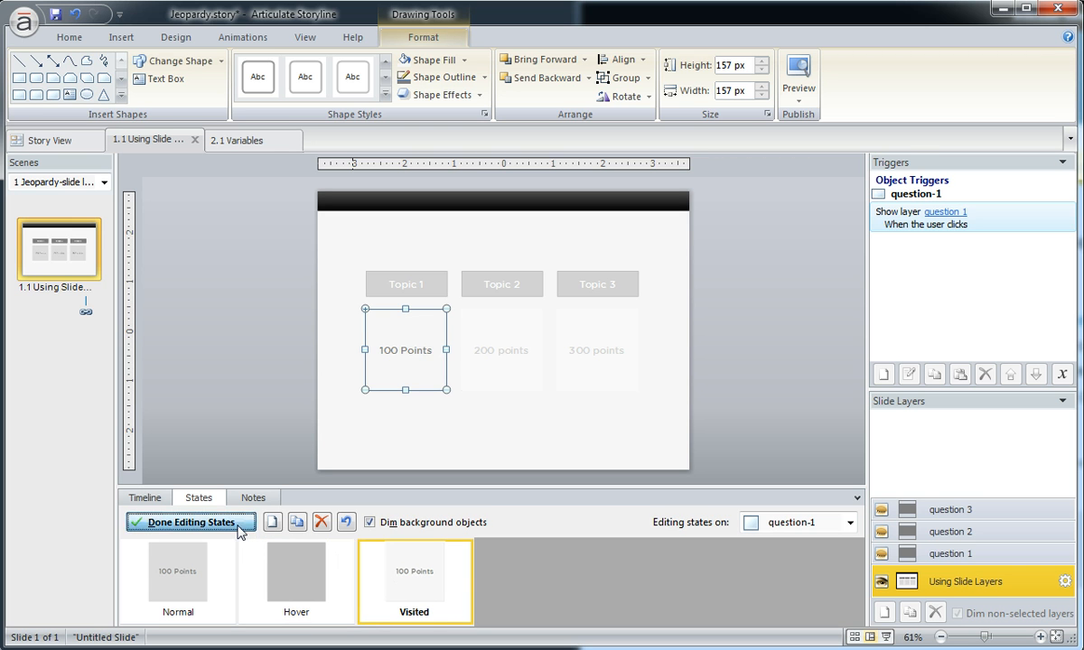
left_click(189, 522)
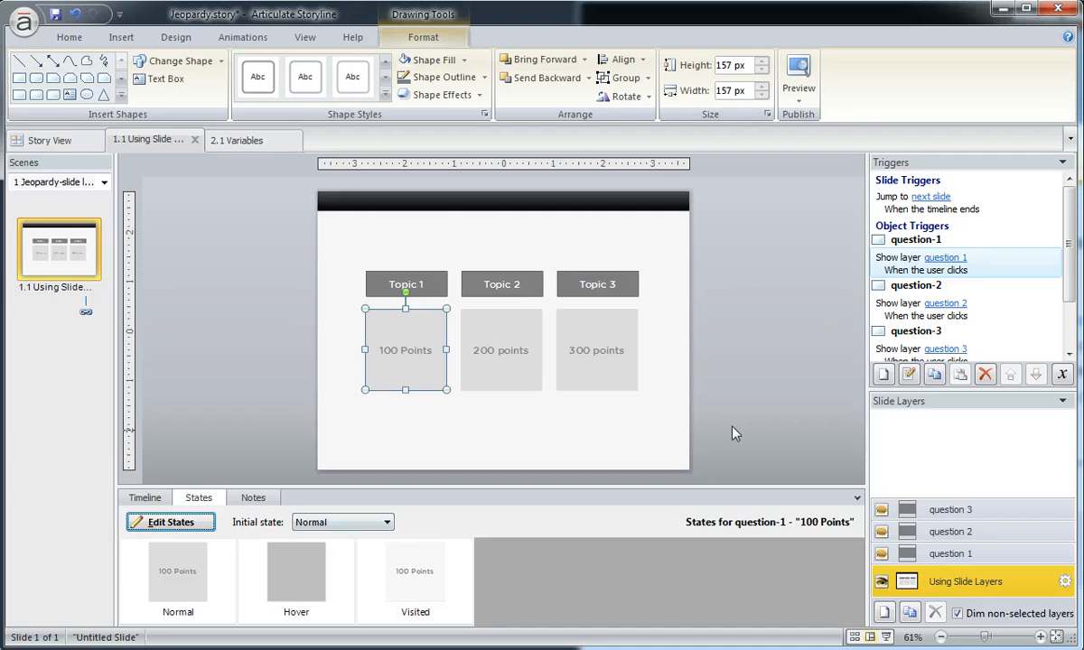
Preview This Slide and close the Topic 3 question layer
left_click(797, 74)
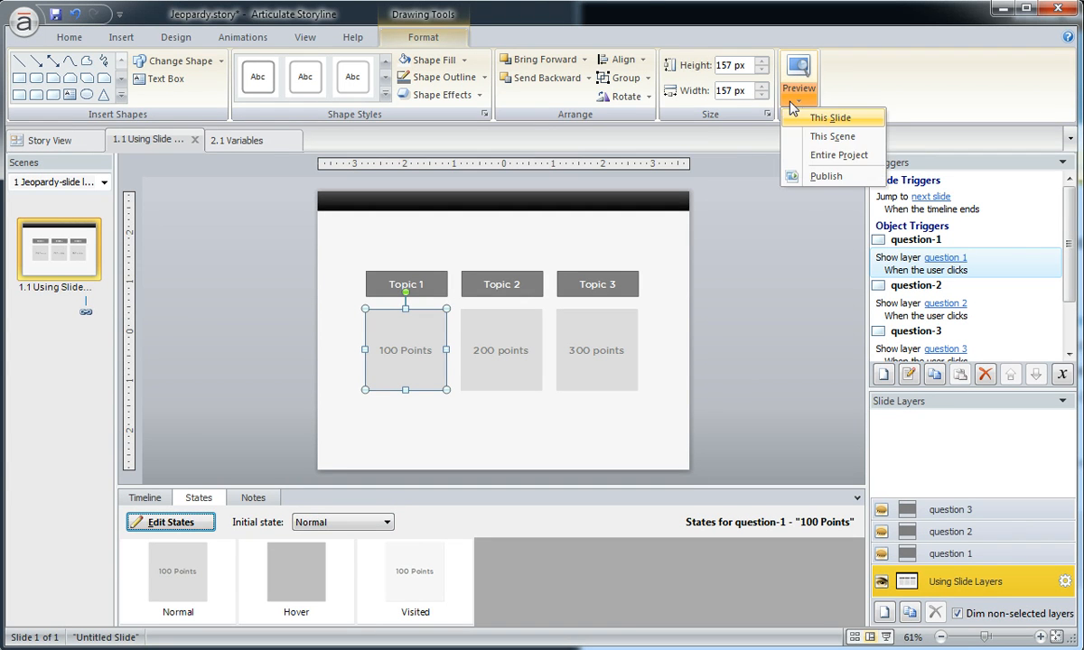
left_click(829, 116)
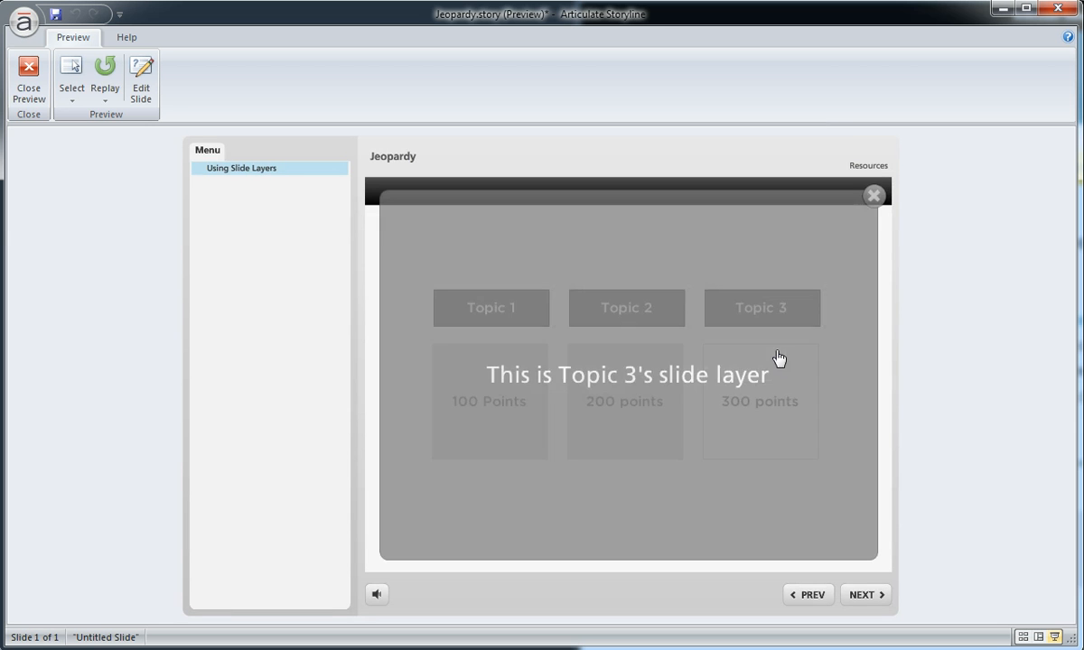
left_click(872, 195)
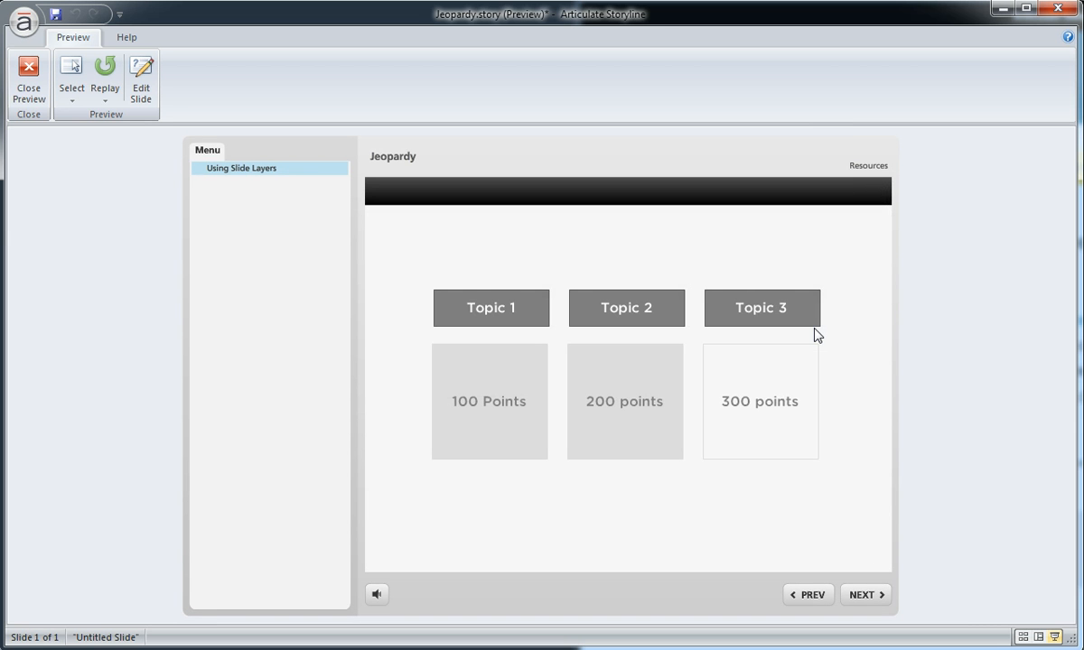
mouse_move(806, 333)
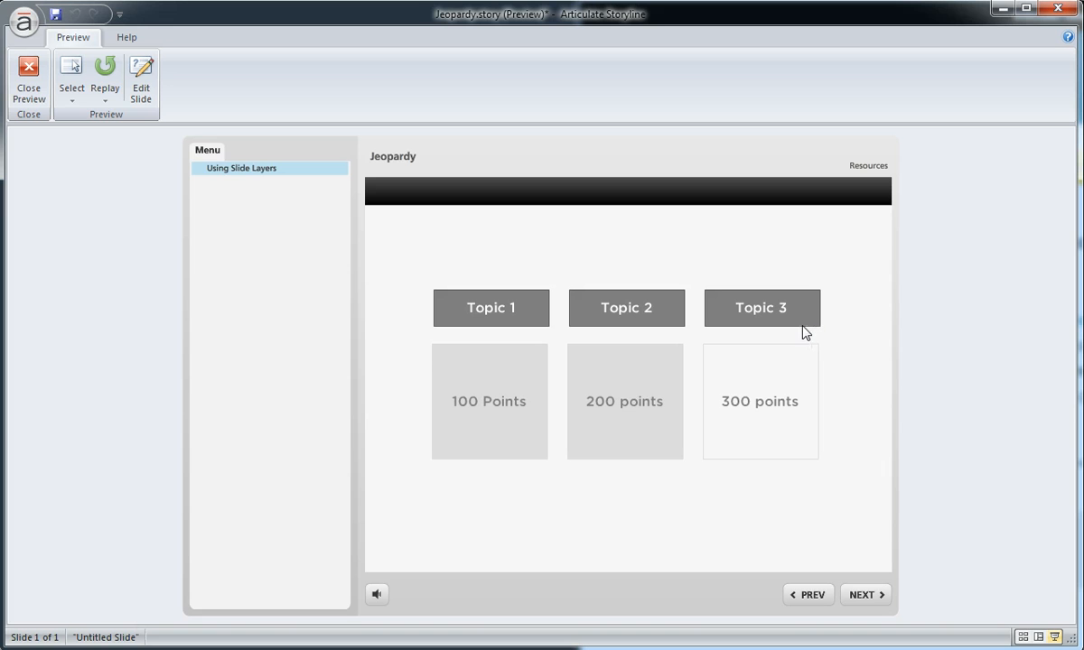
mouse_move(738, 386)
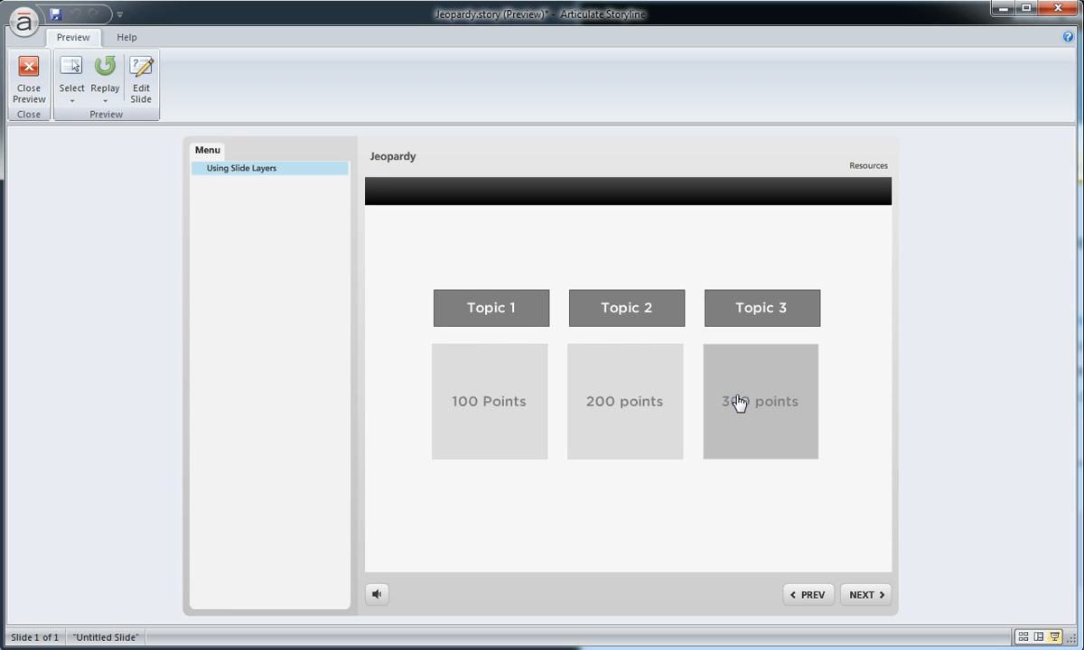
mouse_move(726, 485)
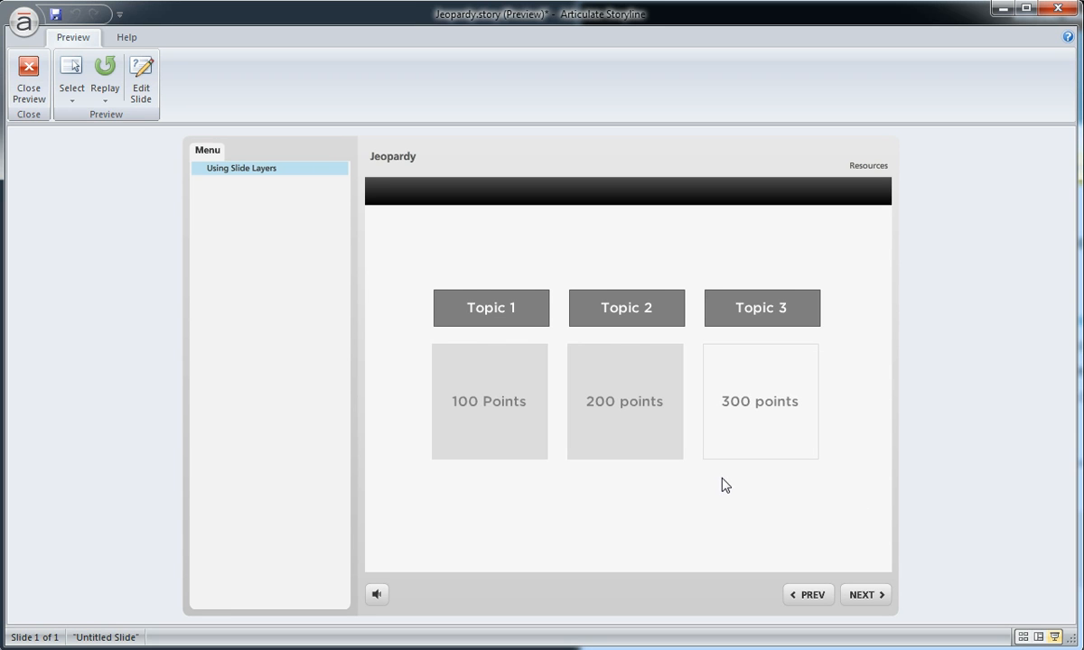
mouse_move(732, 476)
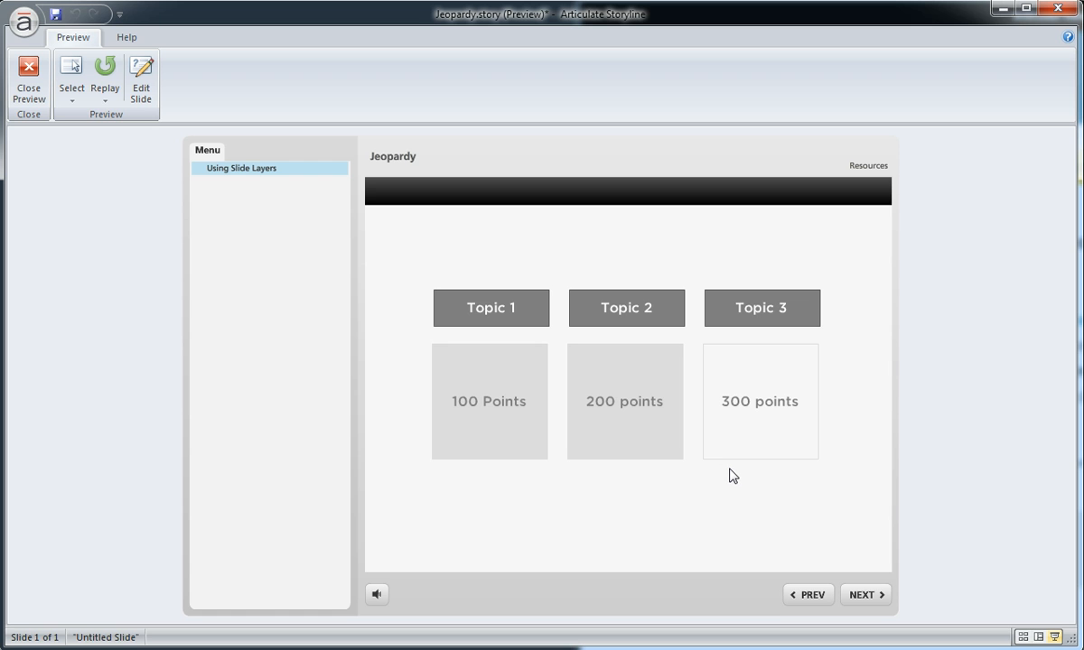
mouse_move(746, 381)
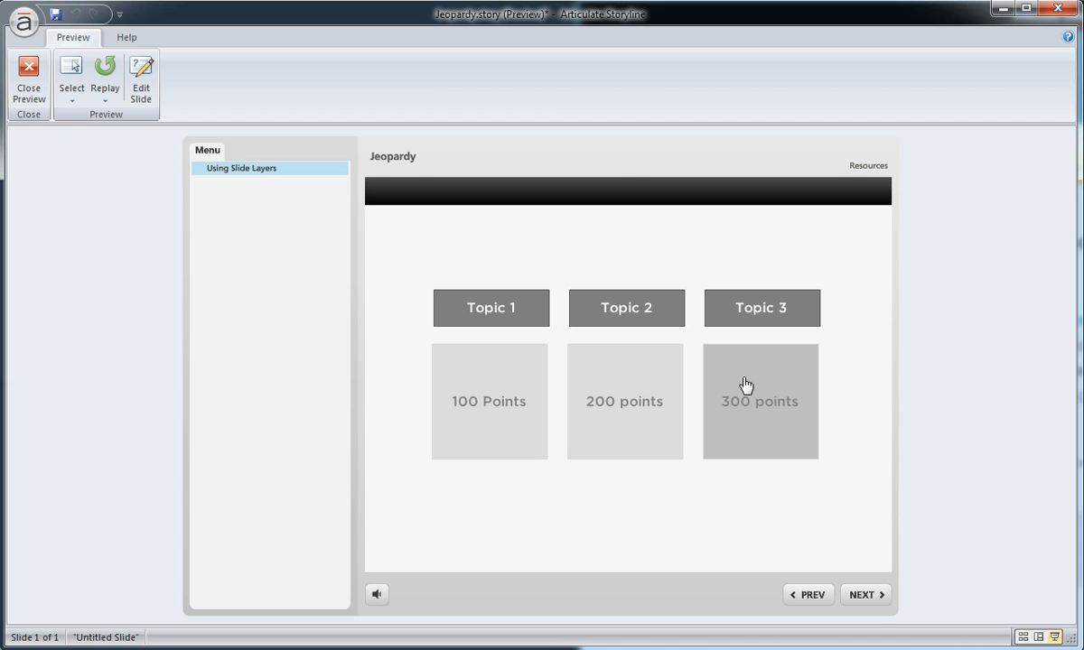
mouse_move(769, 385)
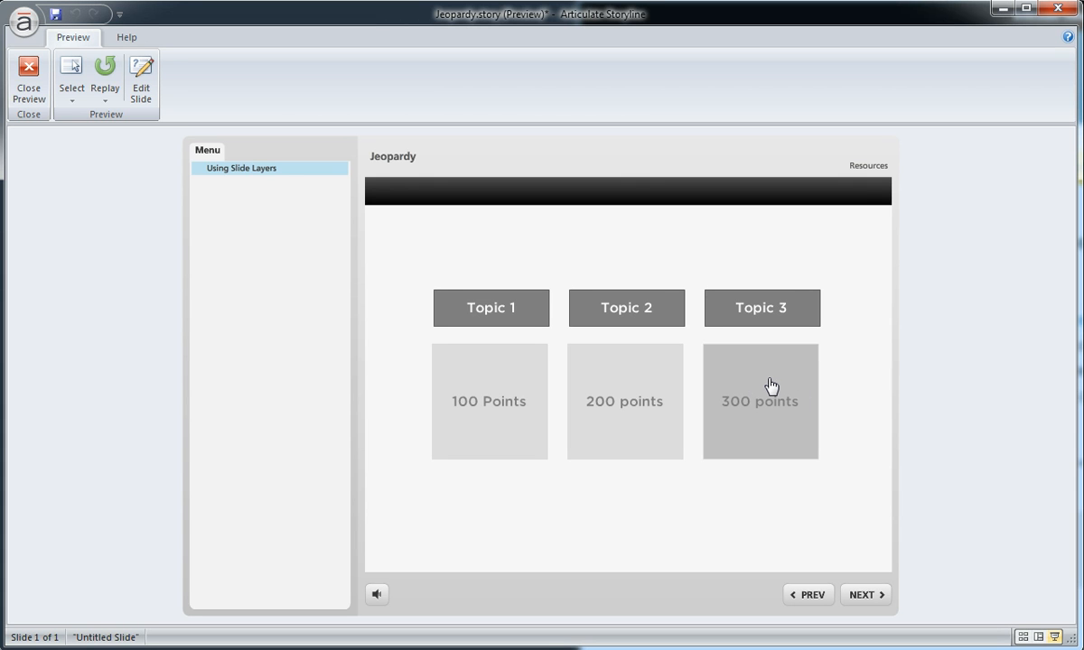
mouse_move(766, 380)
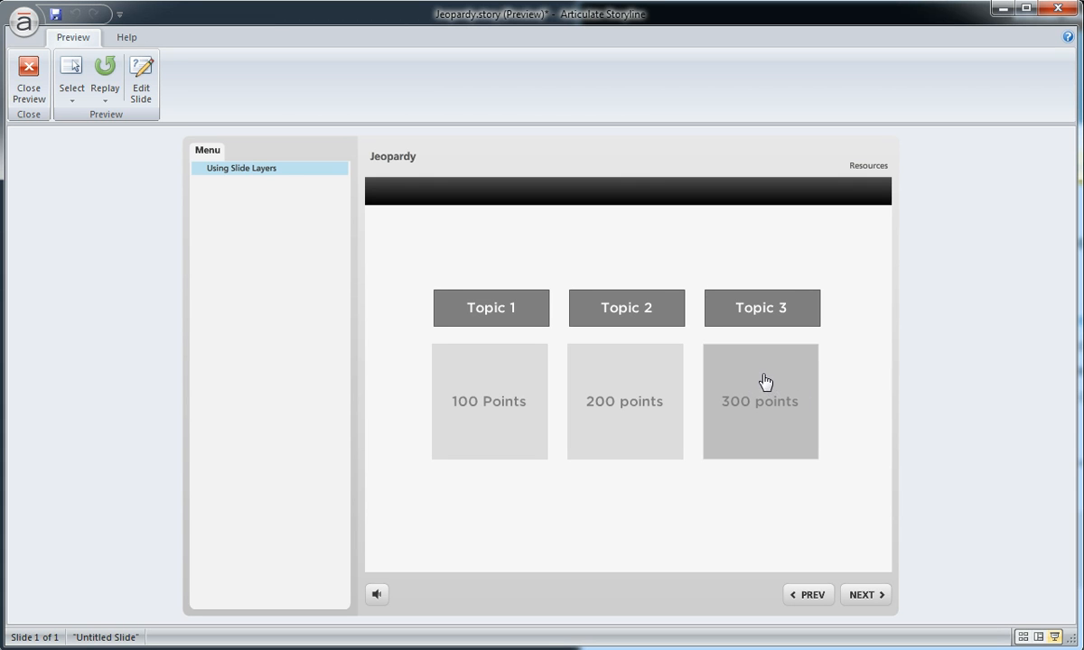
mouse_move(786, 489)
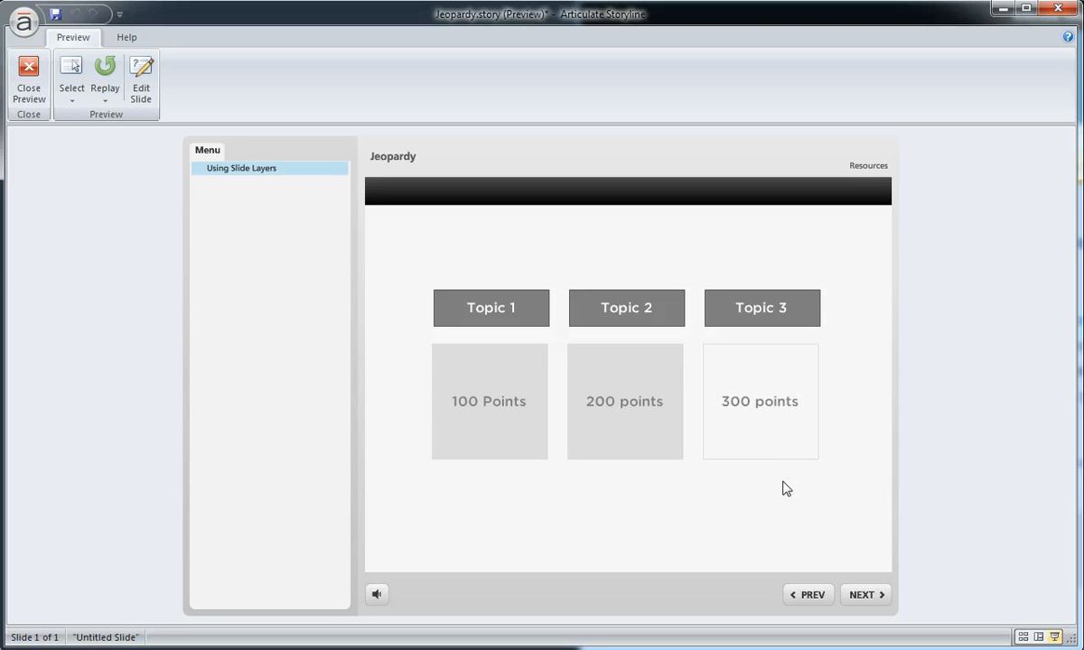
mouse_move(739, 485)
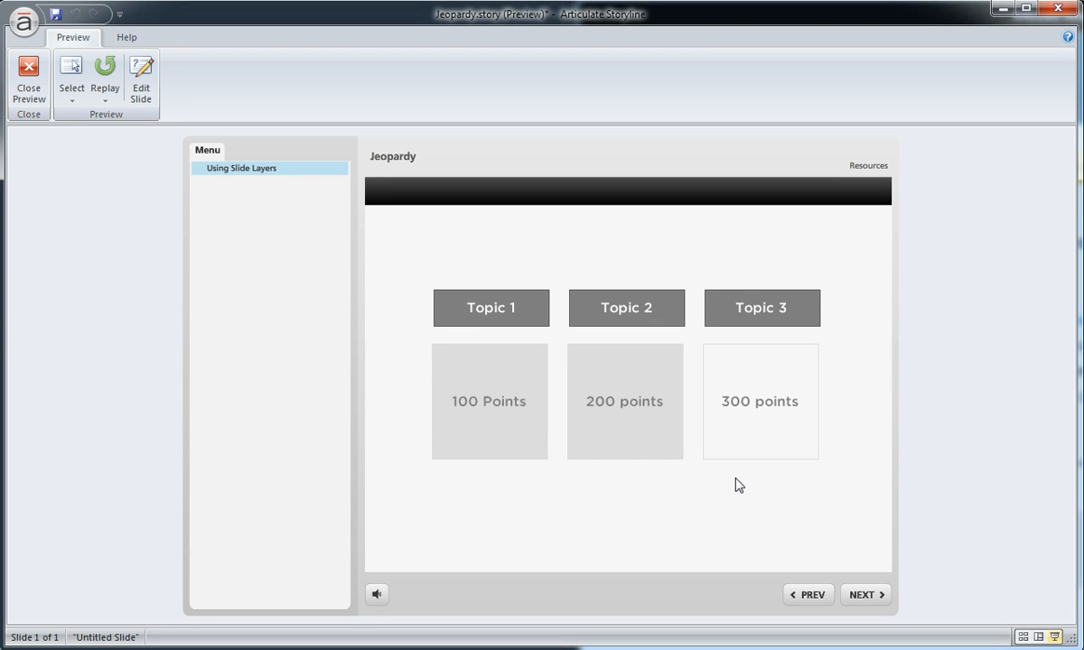
mouse_move(662, 480)
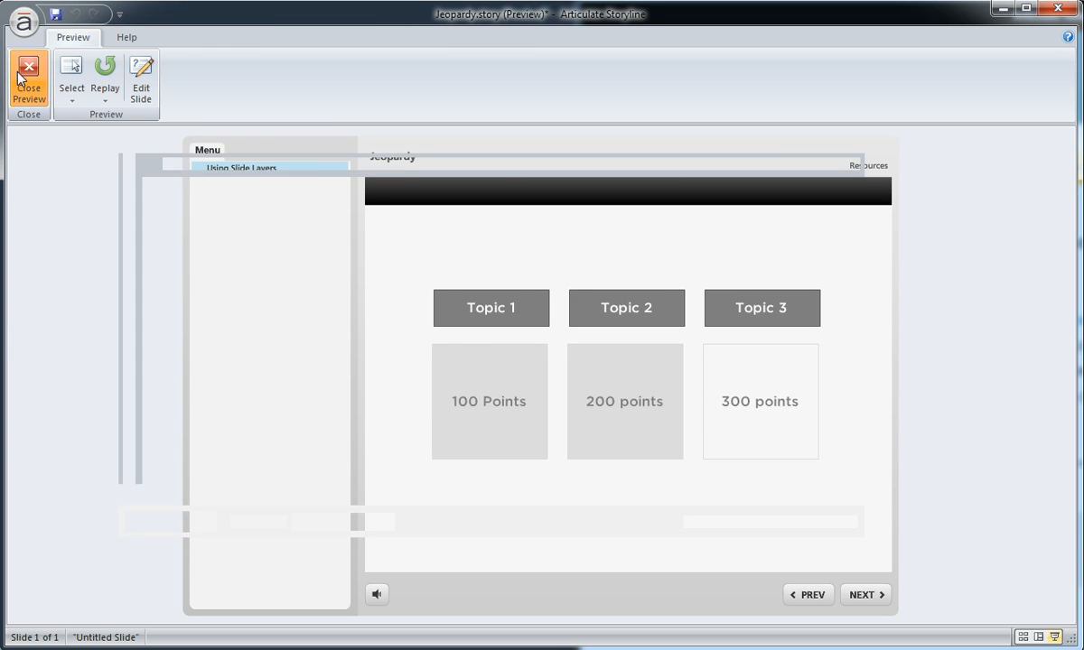
Exit preview and remove the '100 Points' text from the box's Visited state
left_click(28, 77)
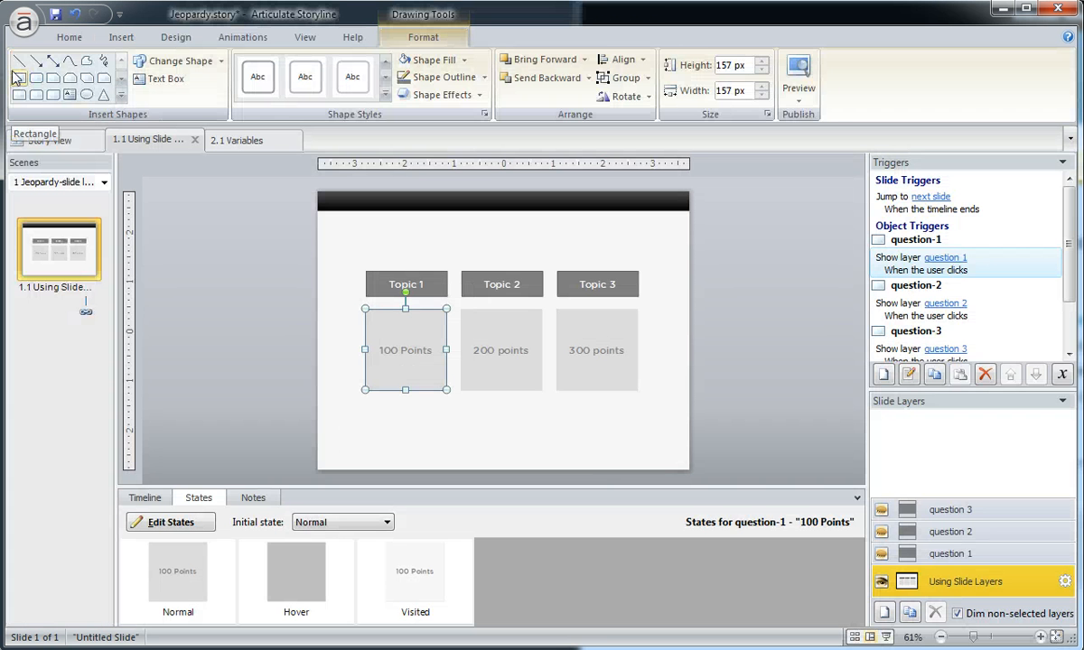
mouse_move(241, 419)
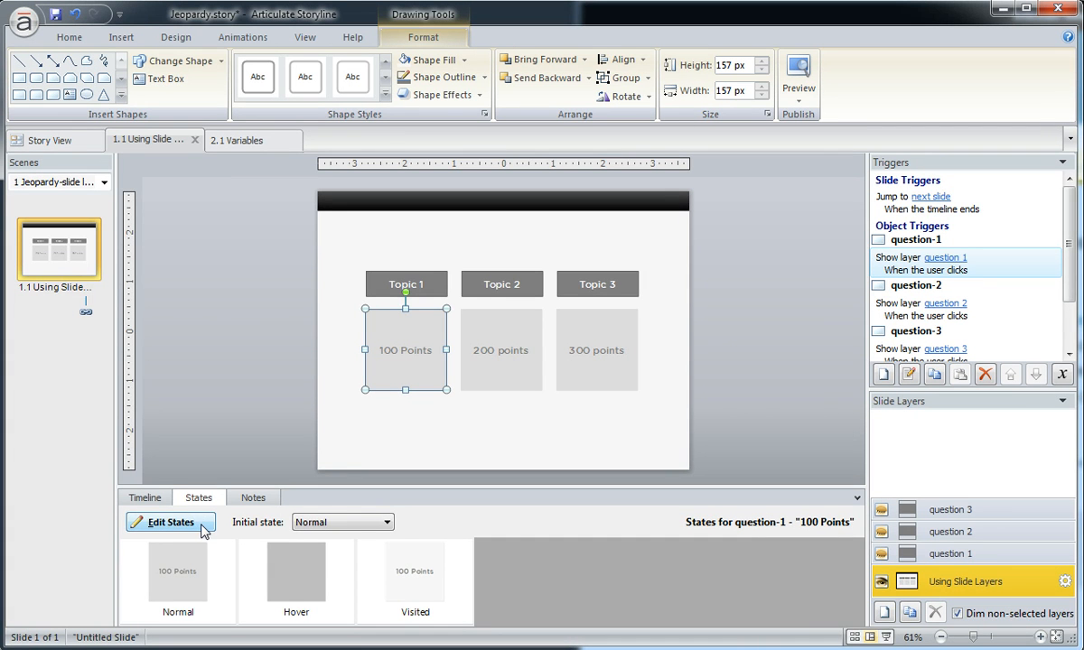
left_click(170, 521)
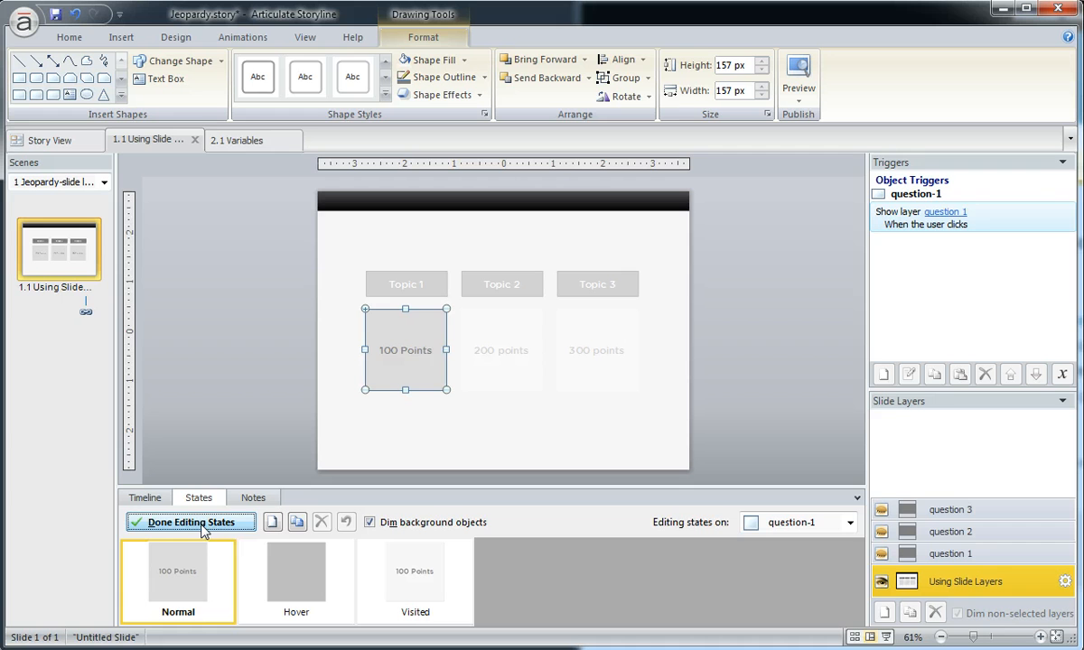
left_click(414, 571)
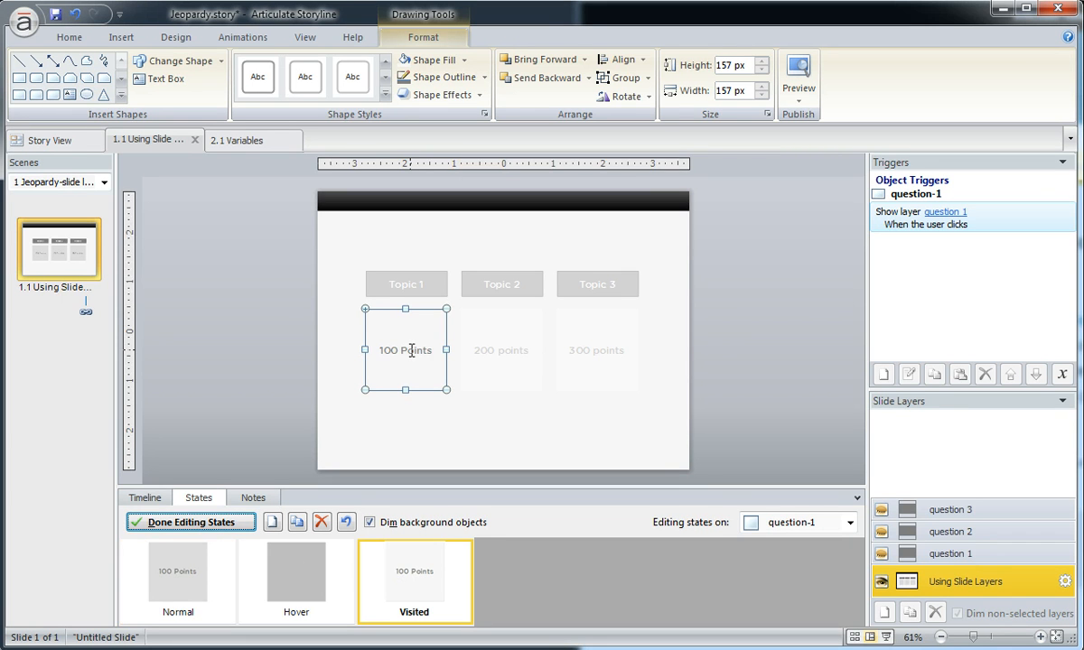
double_click(404, 349)
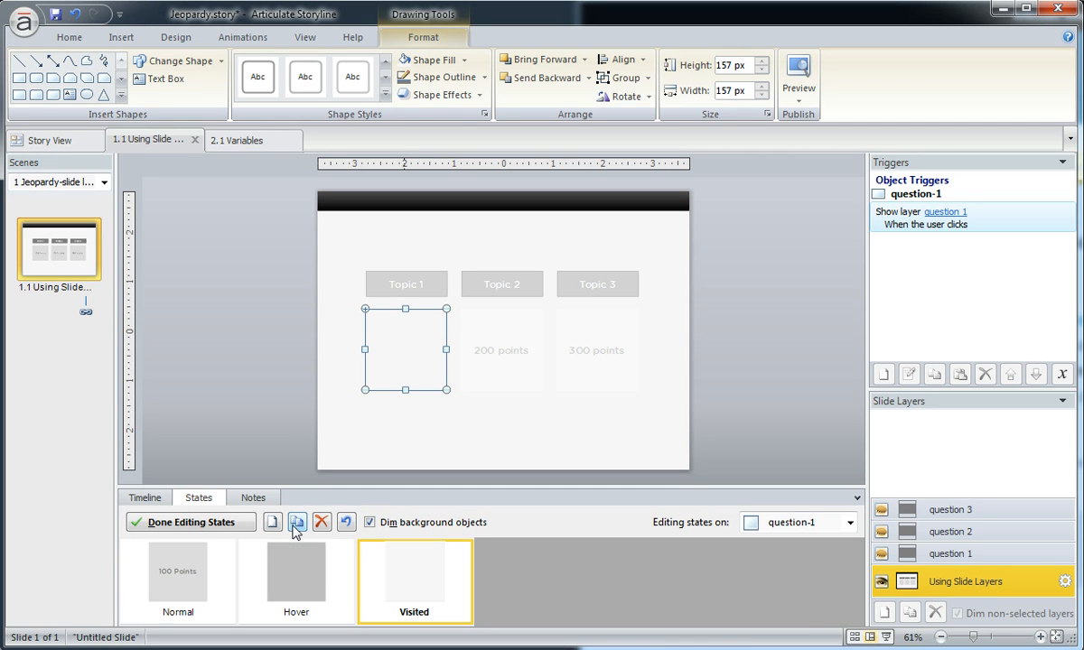
Duplicate the blank Visited state as a new Disabled state
left_click(297, 522)
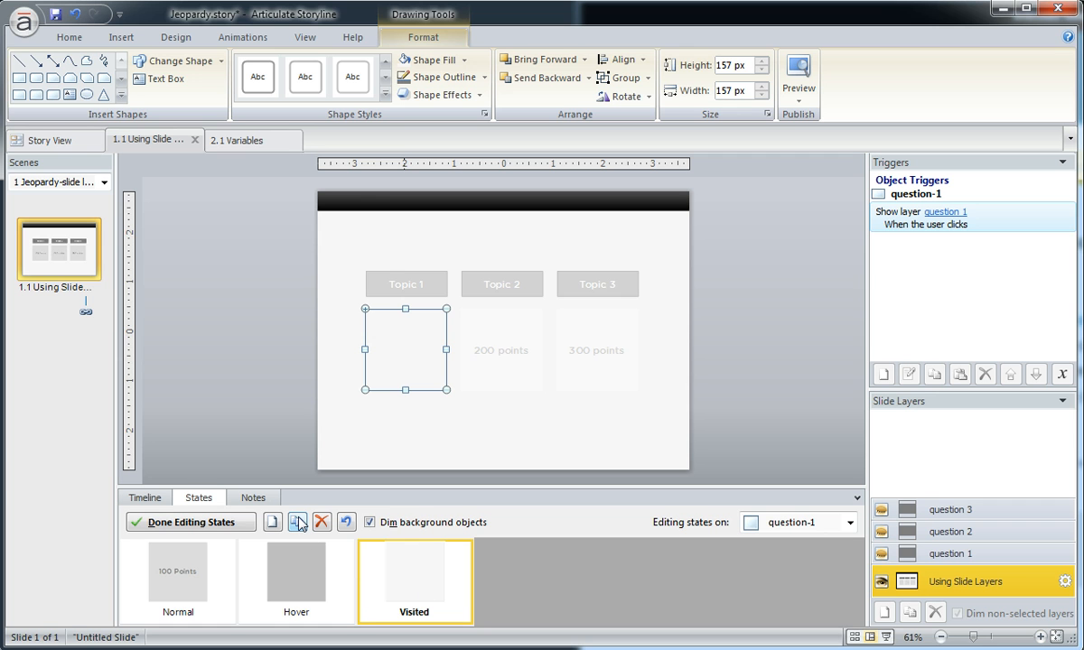
left_click(297, 522)
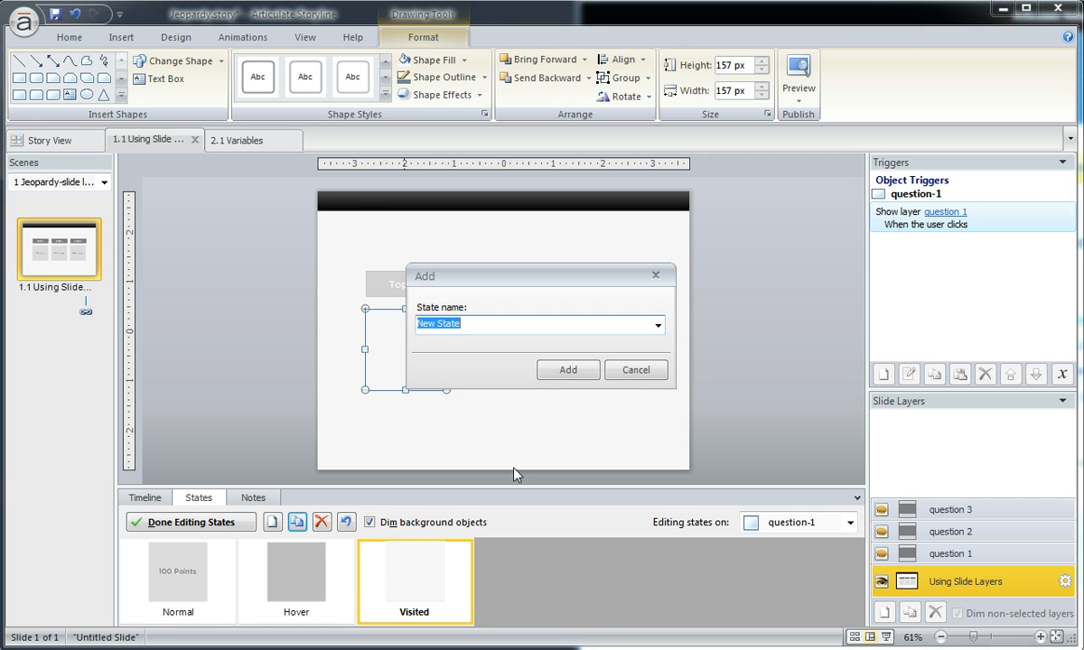
left_click(658, 325)
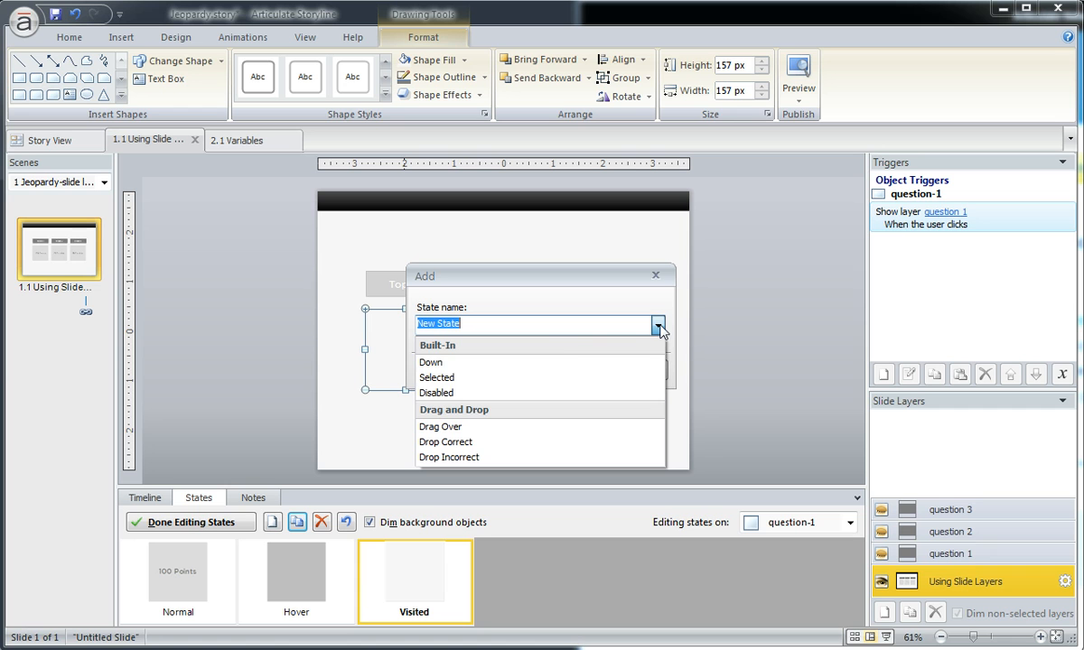
mouse_move(456, 393)
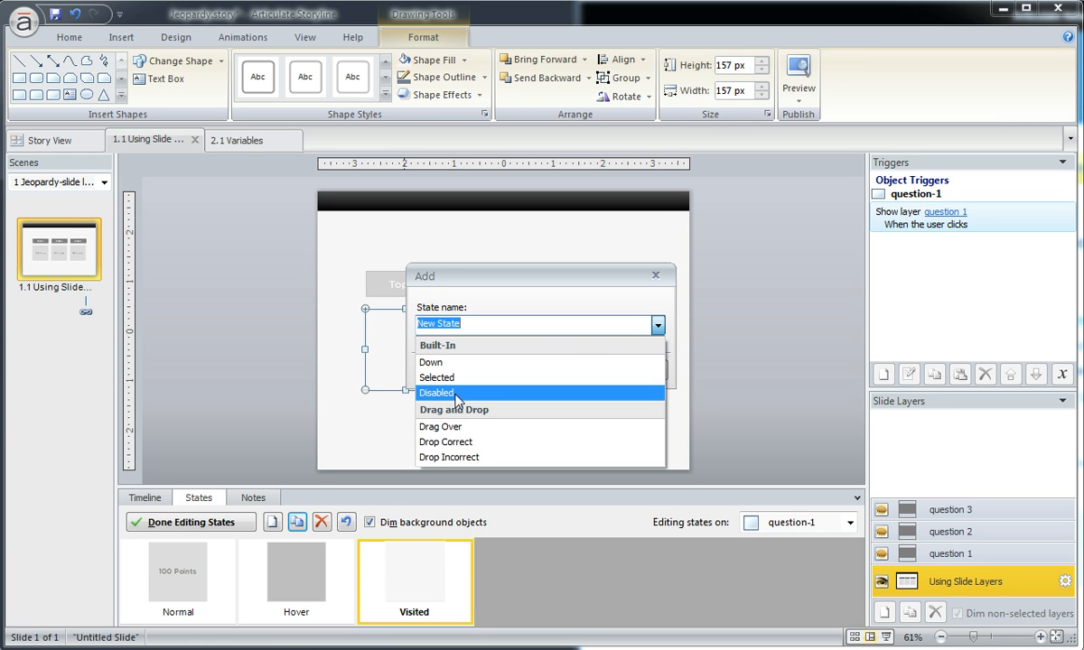
left_click(437, 393)
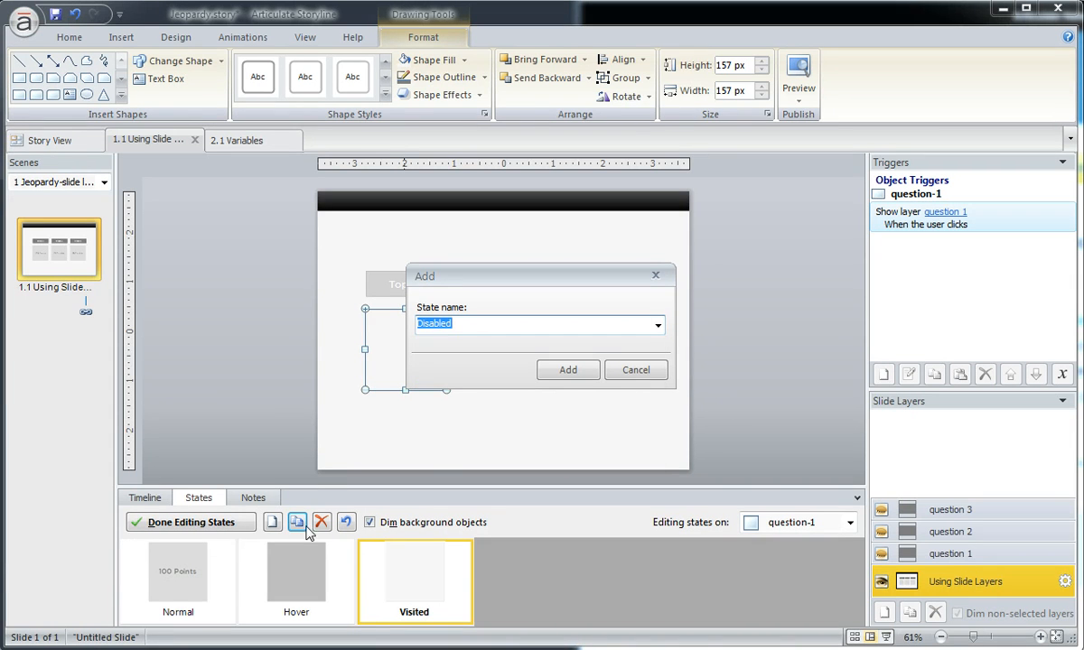
mouse_move(223, 596)
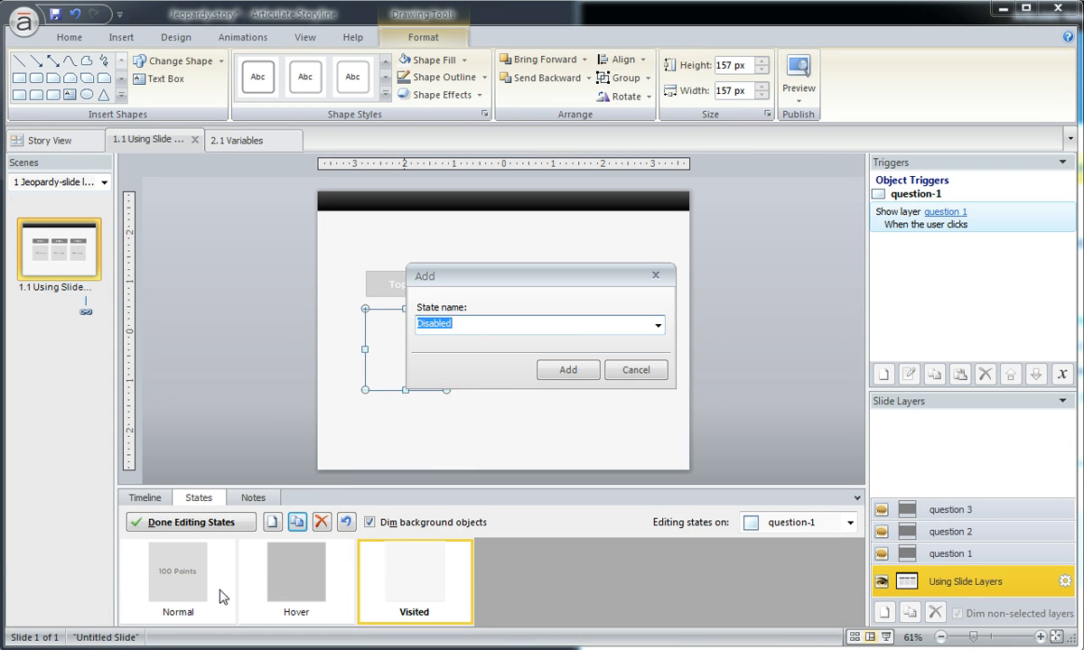
mouse_move(258, 597)
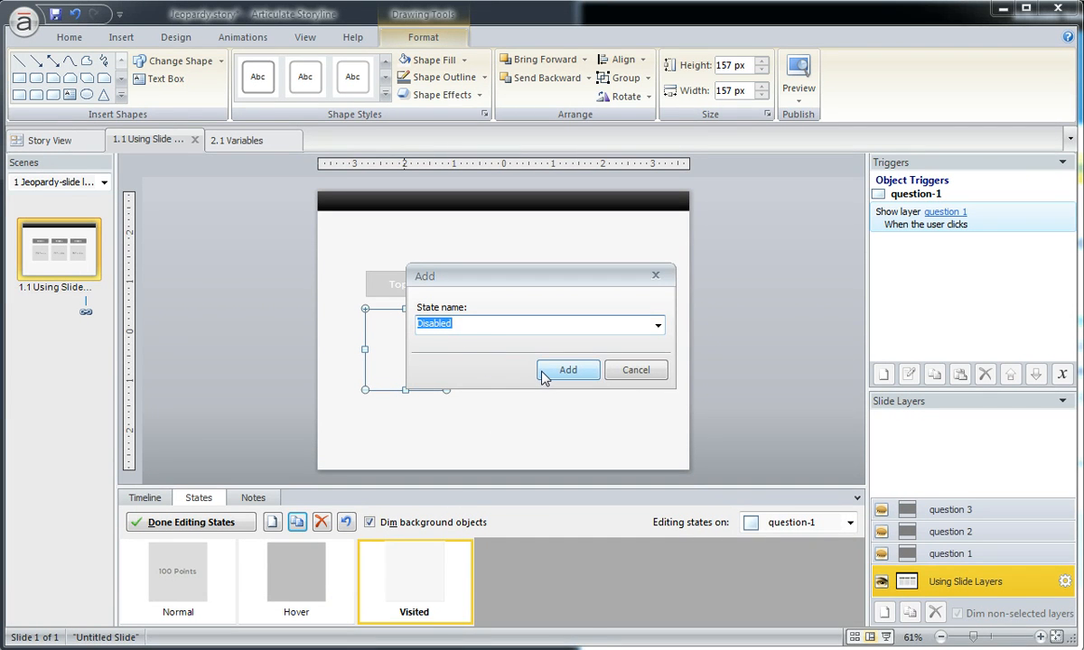
left_click(567, 370)
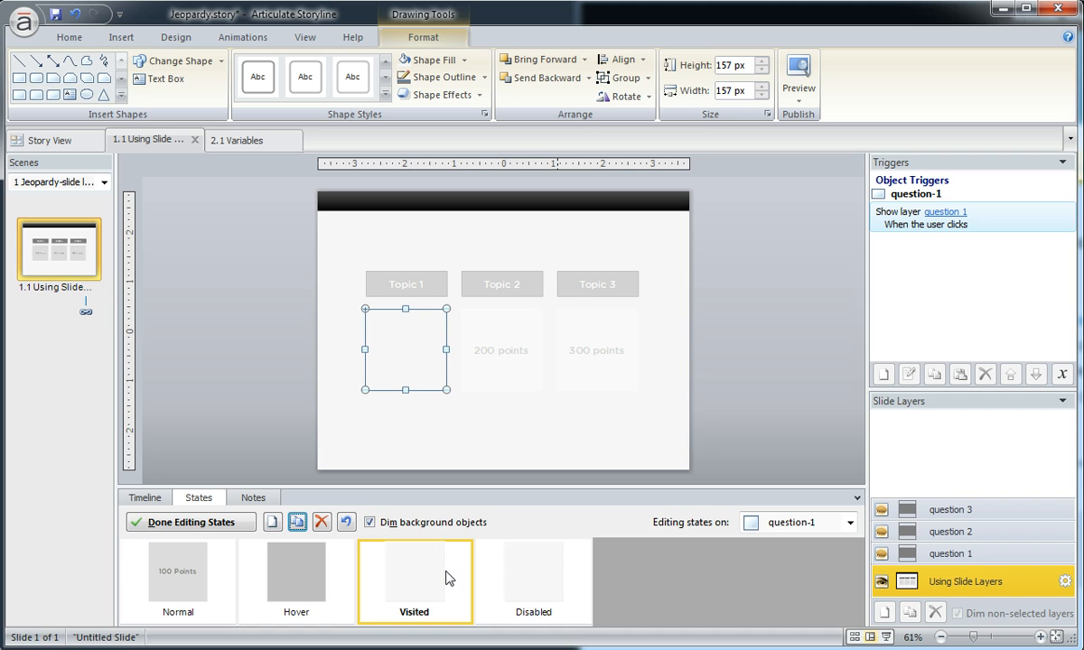
Review the new Disabled state, then exit state-editing mode
left_click(533, 572)
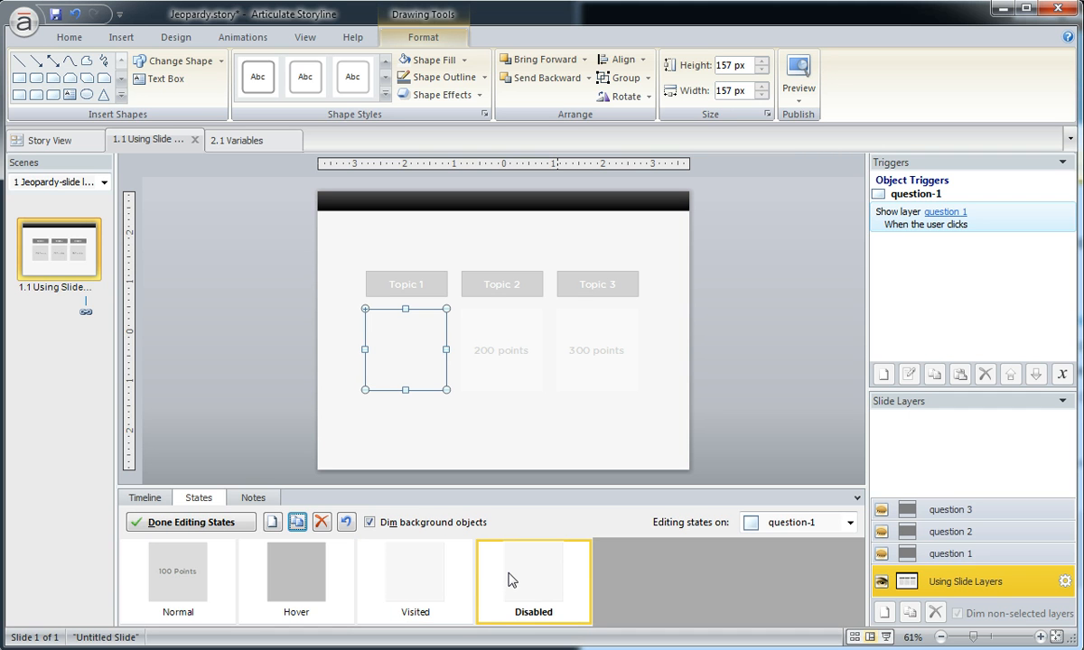
mouse_move(431, 386)
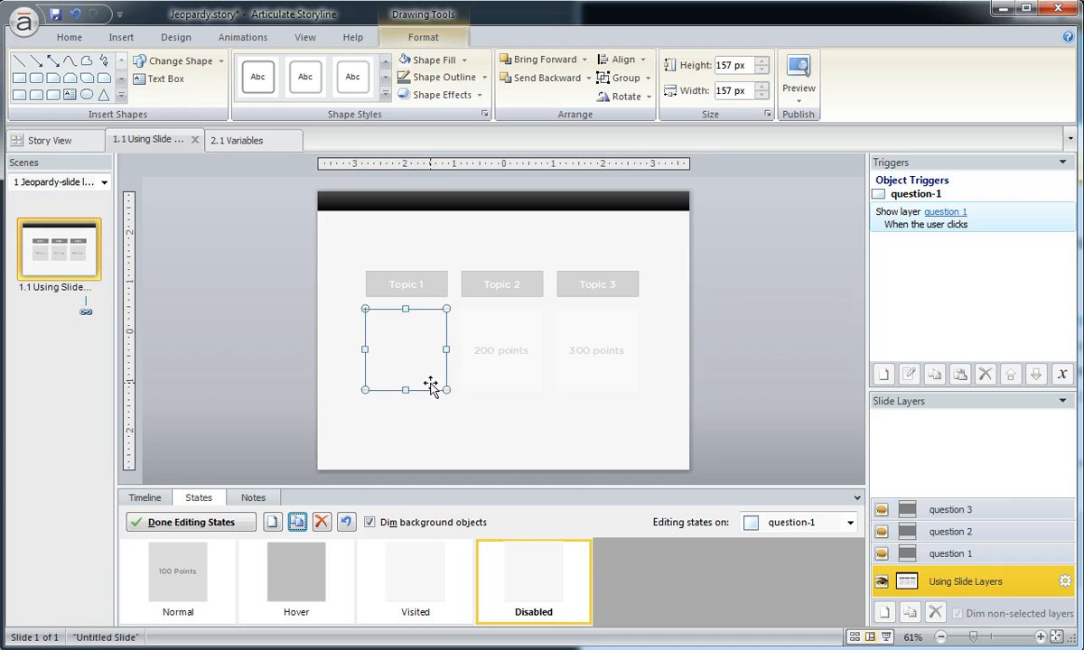
left_click(190, 522)
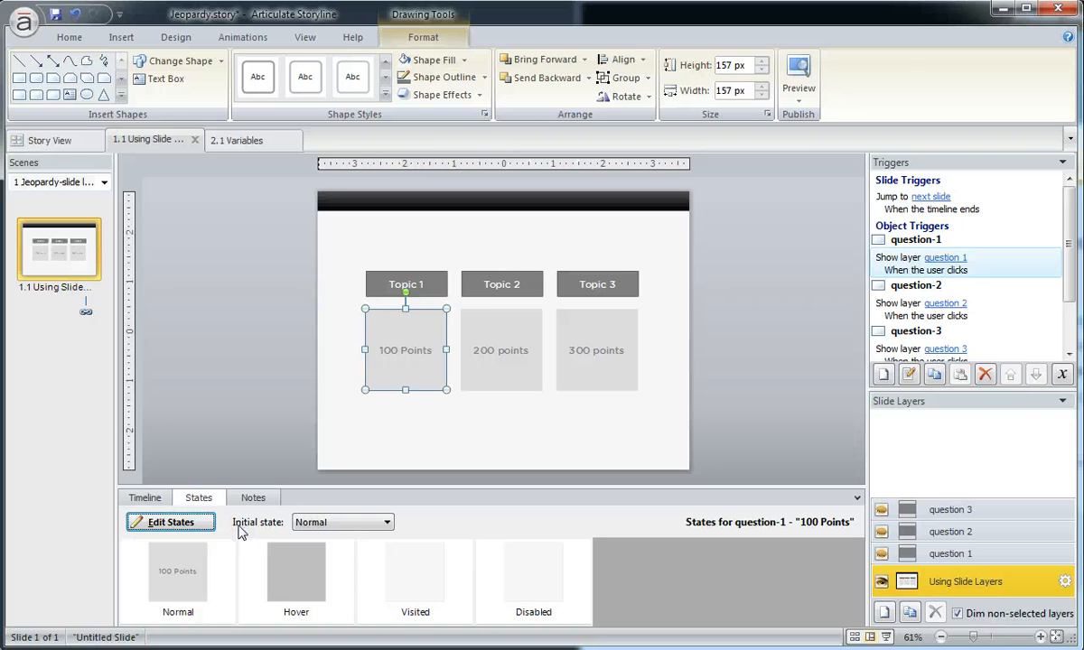
mouse_move(397, 404)
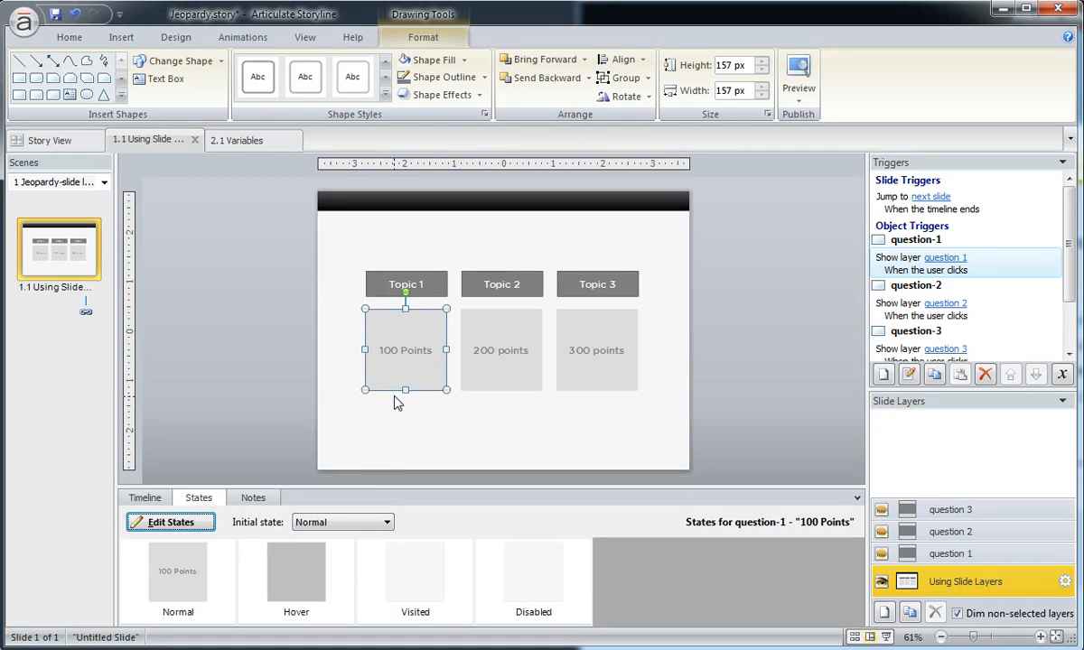
mouse_move(772, 354)
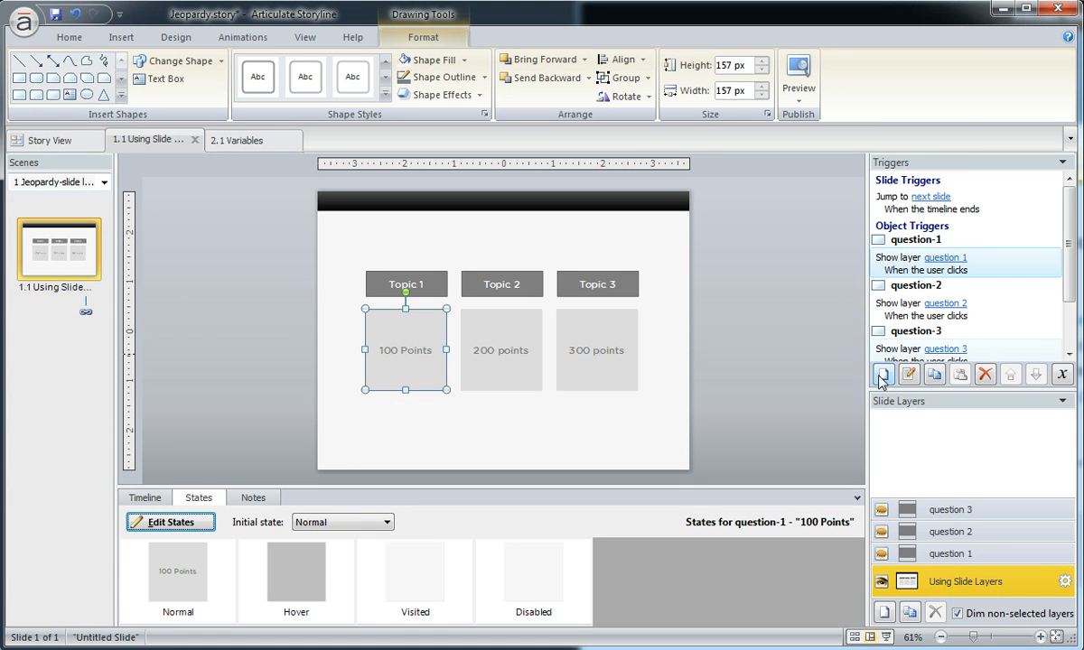
Add a trigger changing question-1 (the 100 Points box) to its Disabled state on click
left_click(882, 374)
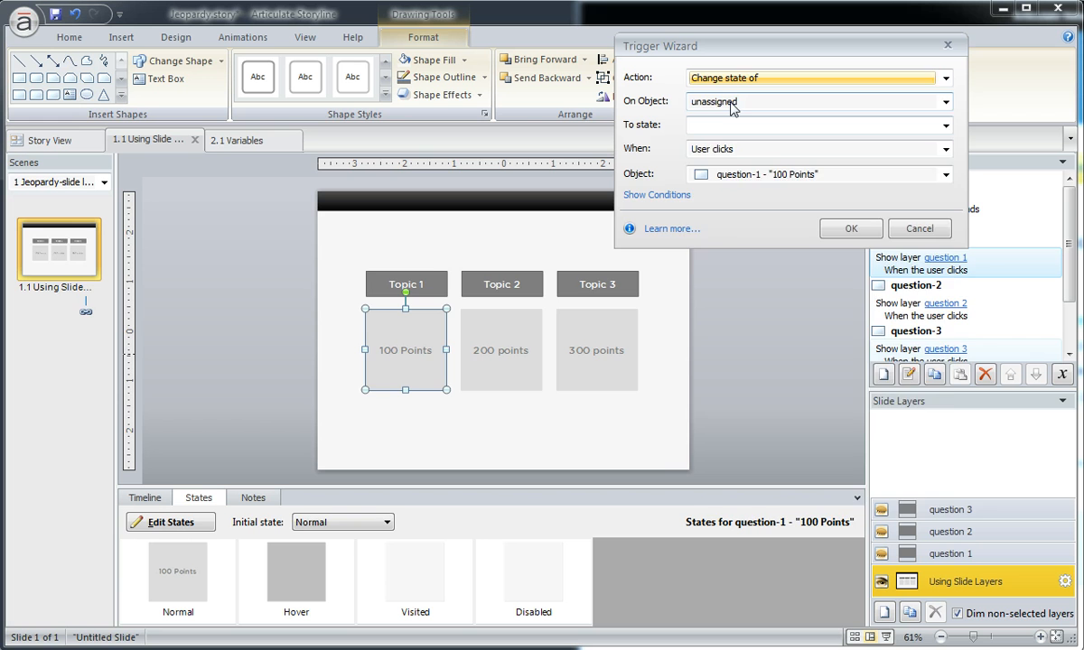
left_click(945, 101)
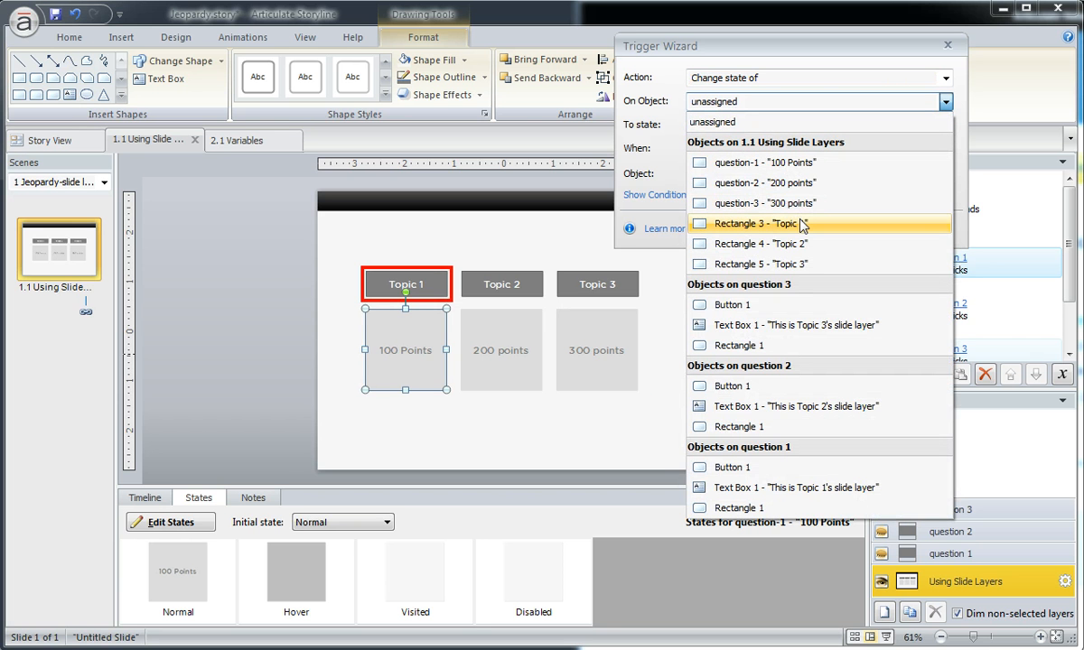
left_click(765, 163)
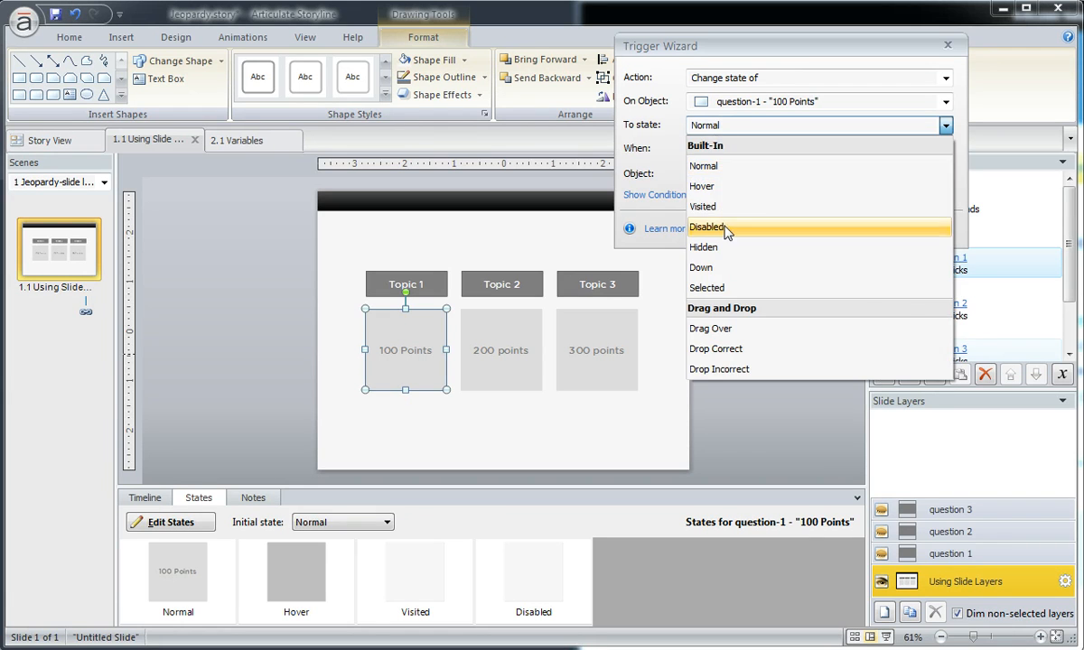
left_click(707, 227)
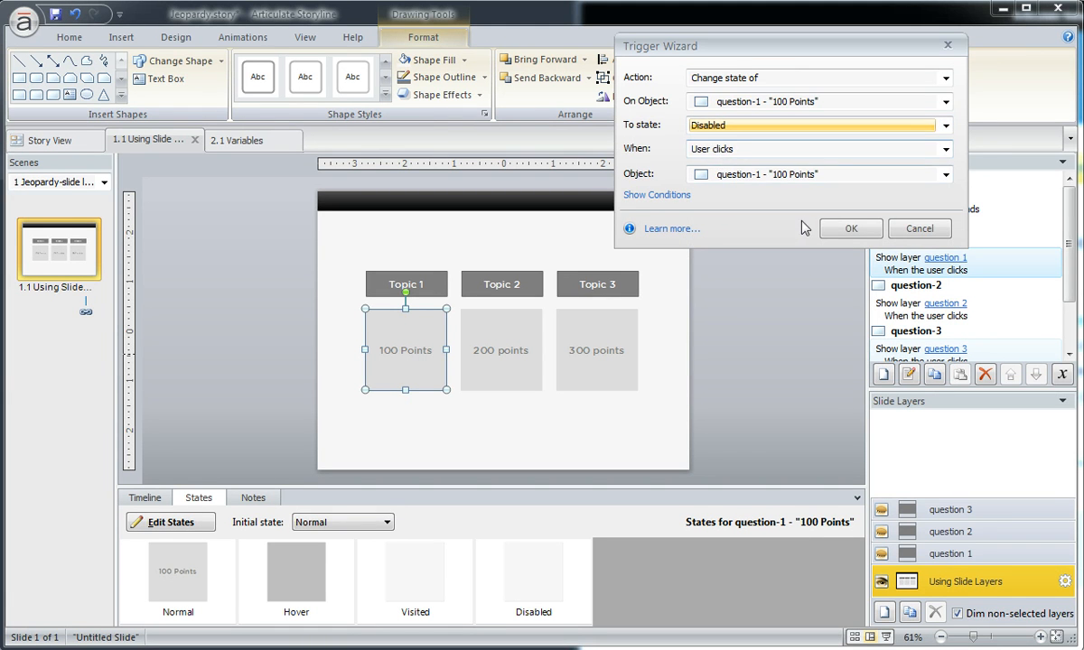
left_click(849, 228)
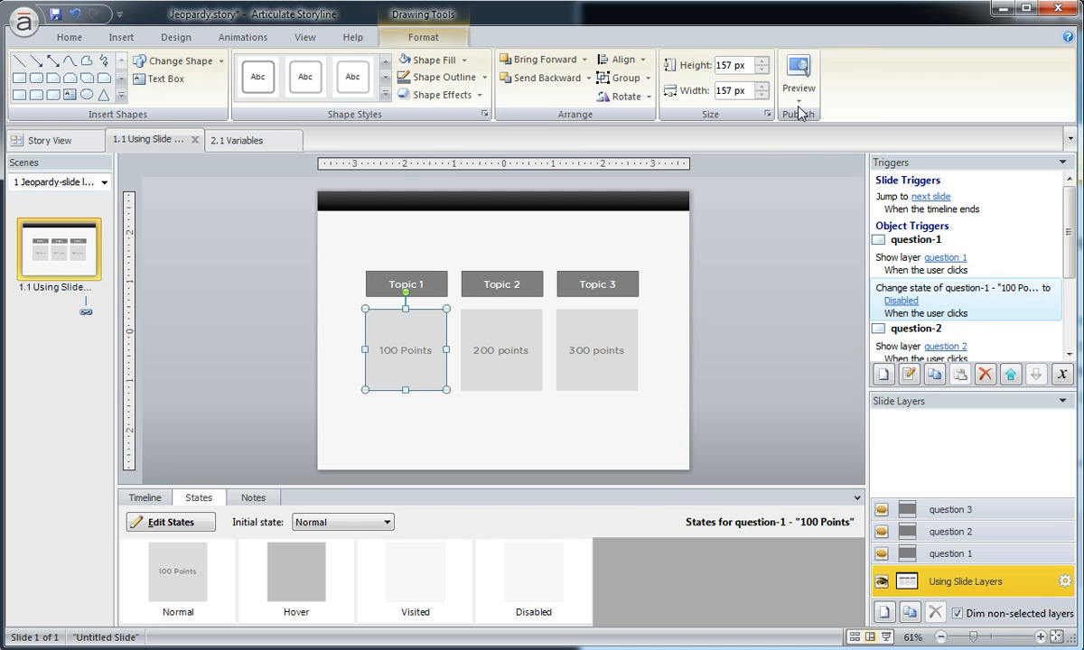
Preview the Jeopardy slide and close Topic 1's question layer to return to the board
left_click(798, 81)
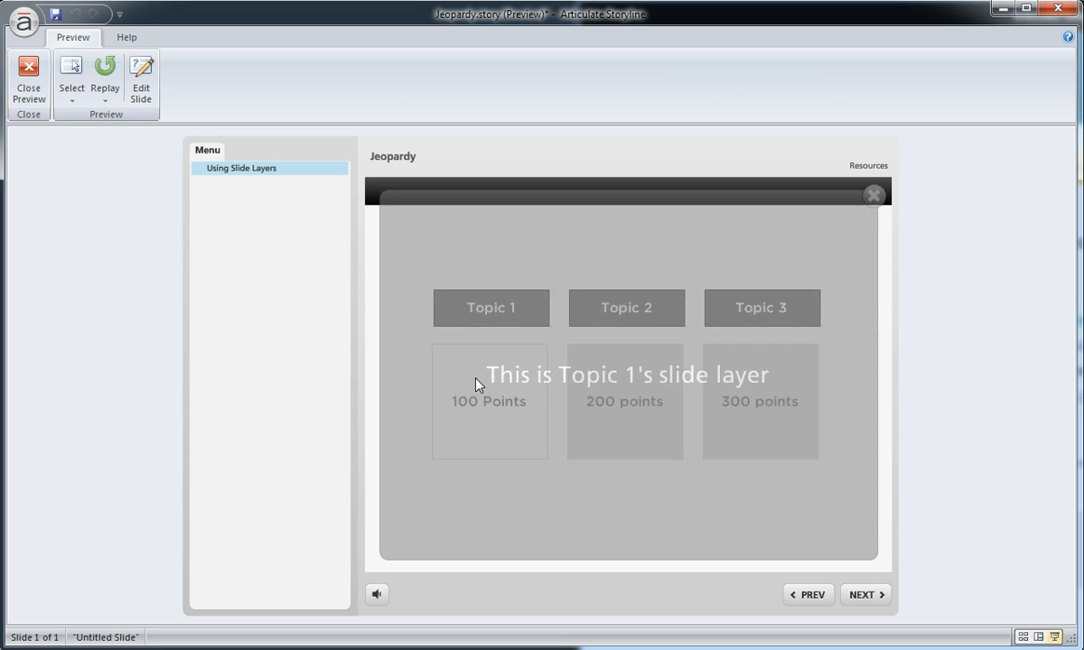
left_click(872, 194)
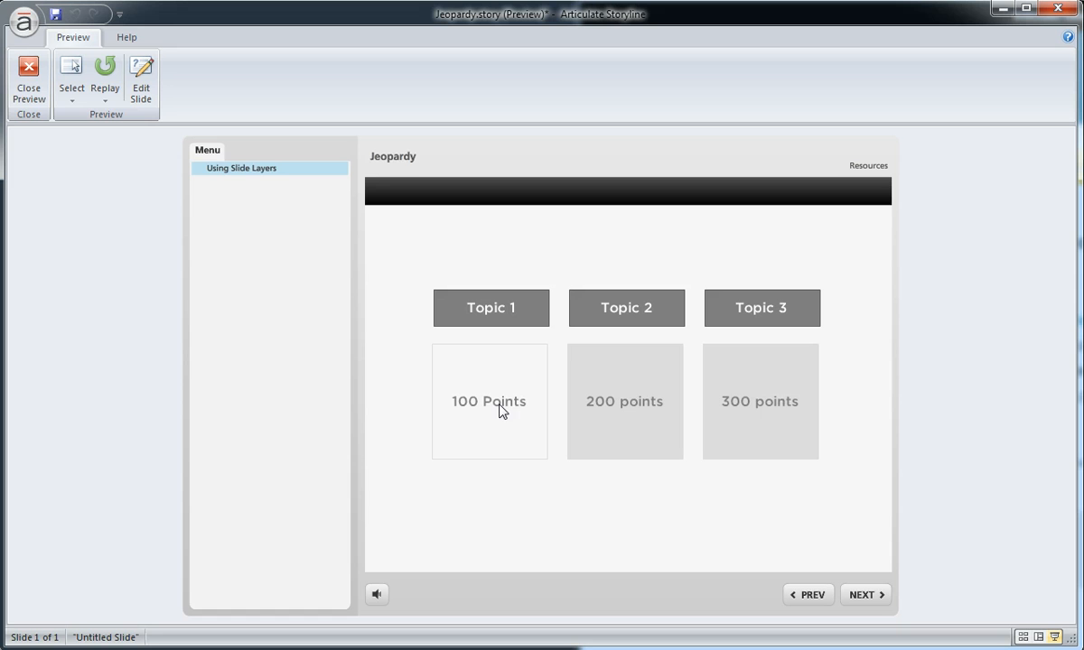
mouse_move(486, 390)
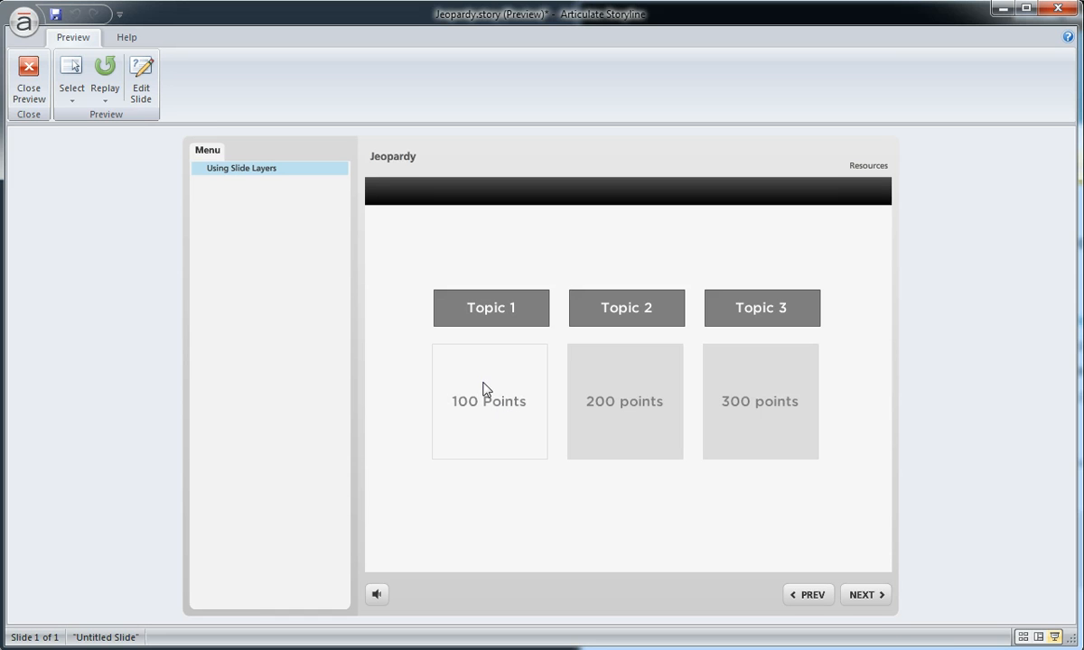
mouse_move(538, 416)
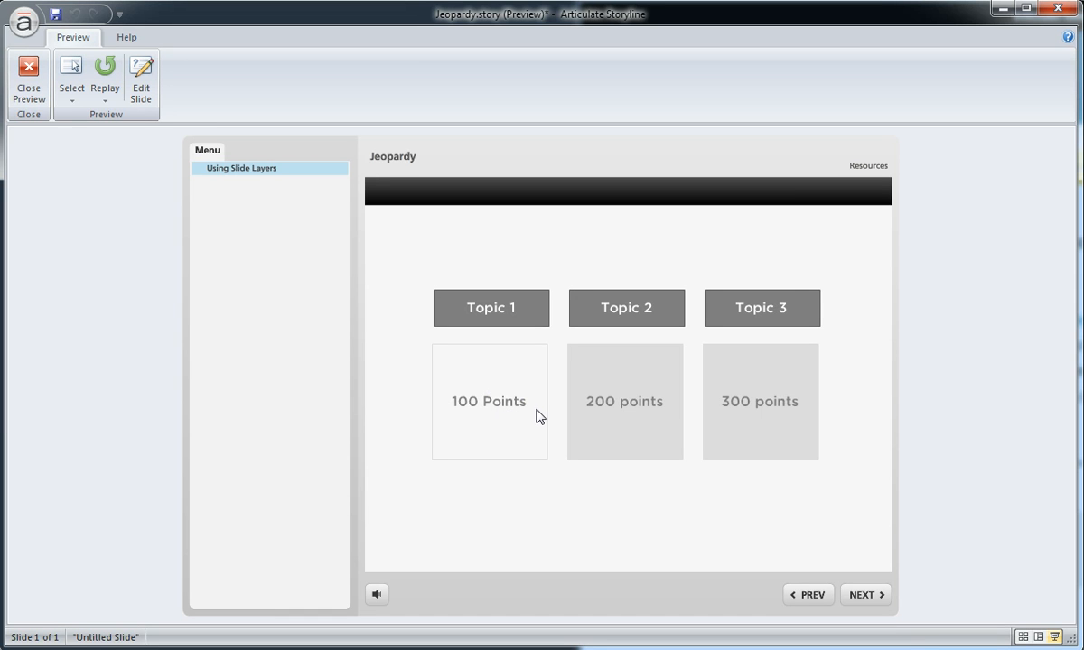
mouse_move(593, 496)
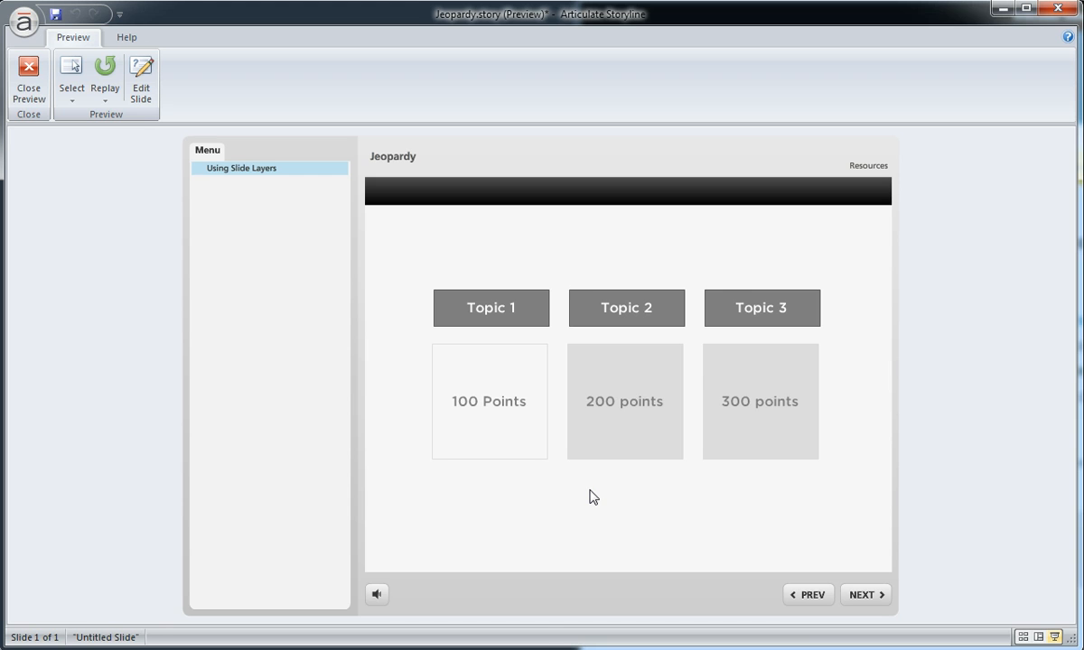